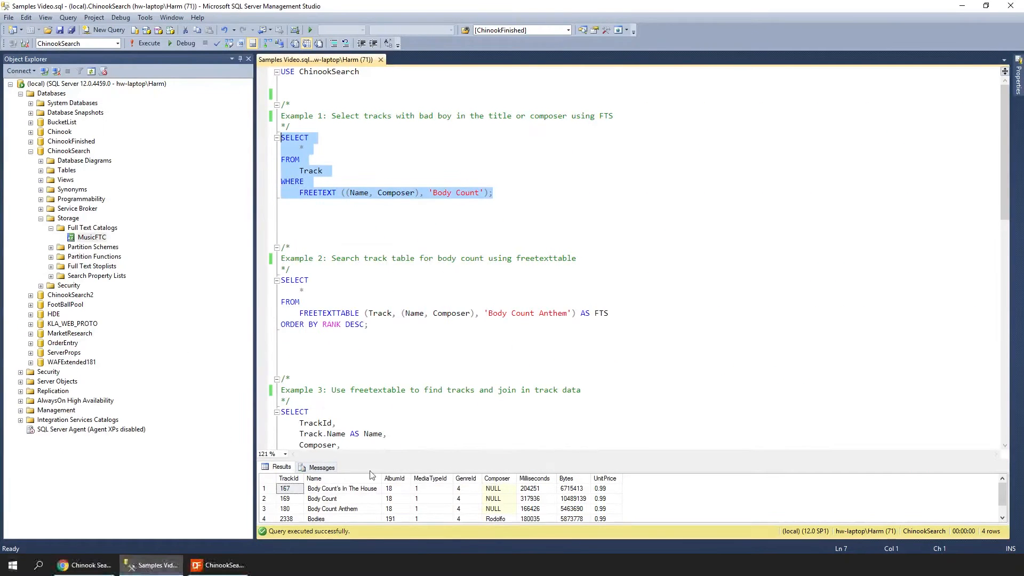
pyautogui.moveTo(229, 176)
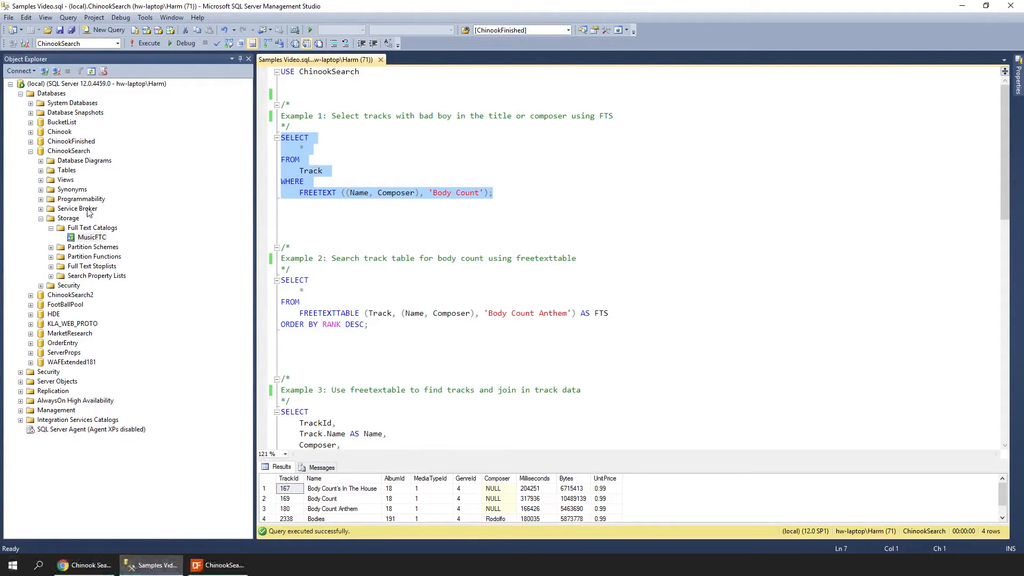
pyautogui.moveTo(86, 244)
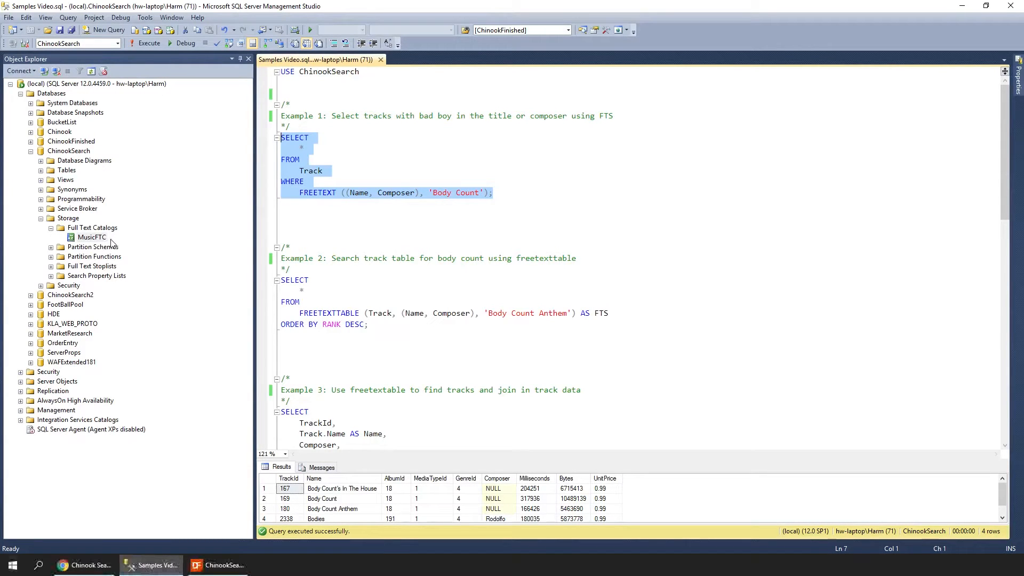
pyautogui.moveTo(325, 142)
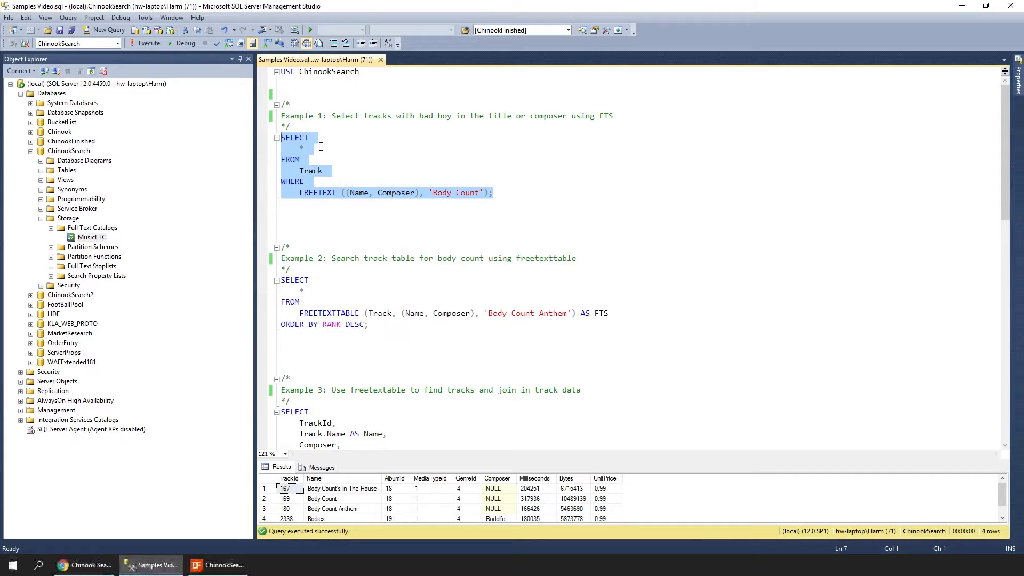
# Step: Reselect the Example 1 FREETEXT query and highlight its FREETEXT condition
pyautogui.click(309, 192)
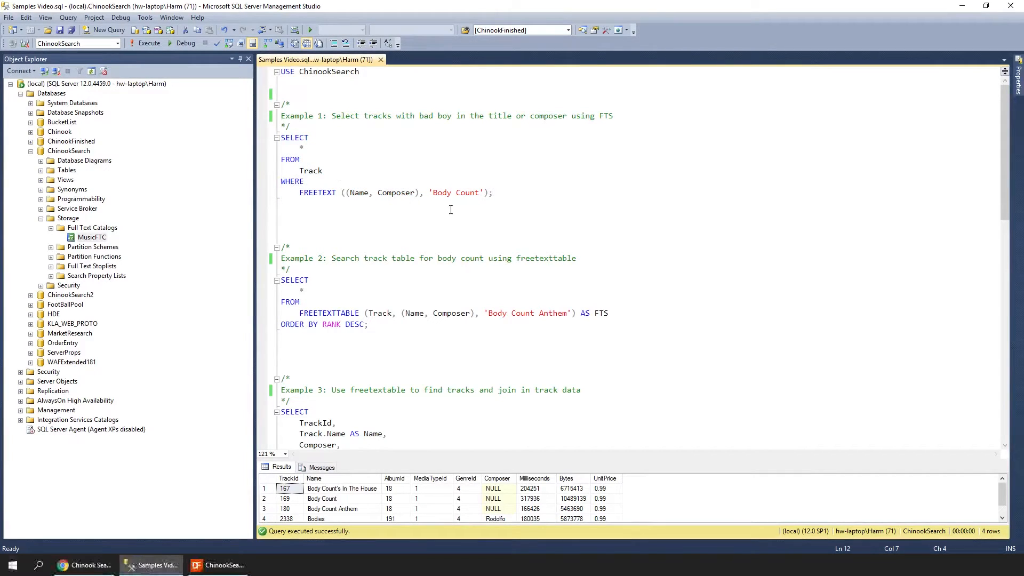
pyautogui.moveTo(281, 137); pyautogui.dragTo(492, 192)
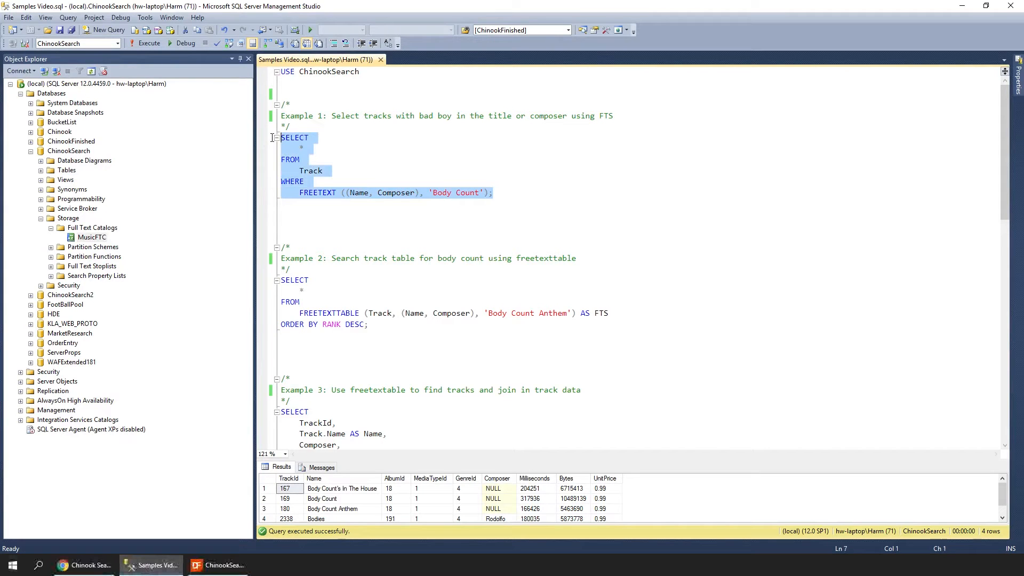
pyautogui.doubleClick(318, 192)
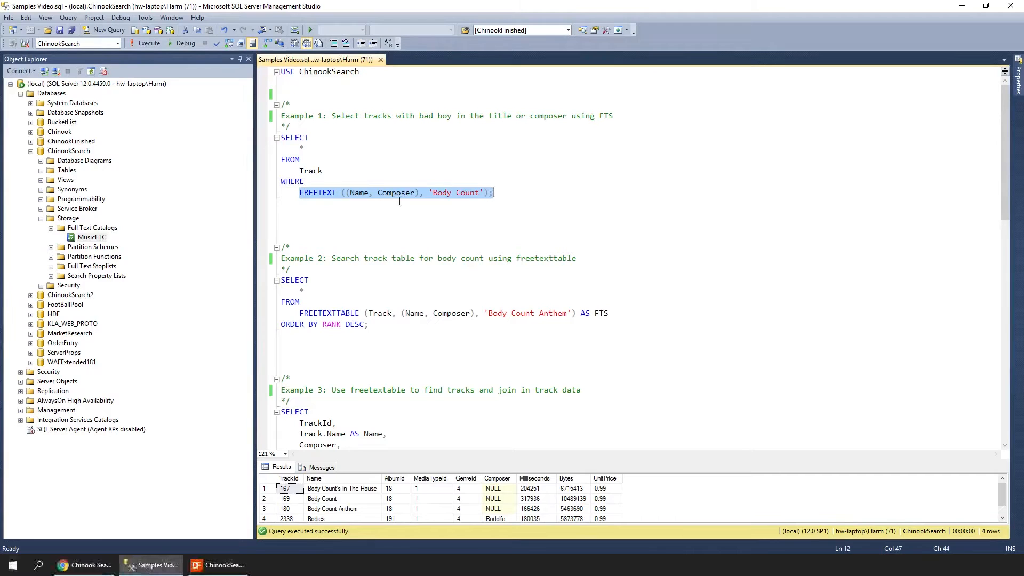
pyautogui.moveTo(489, 206)
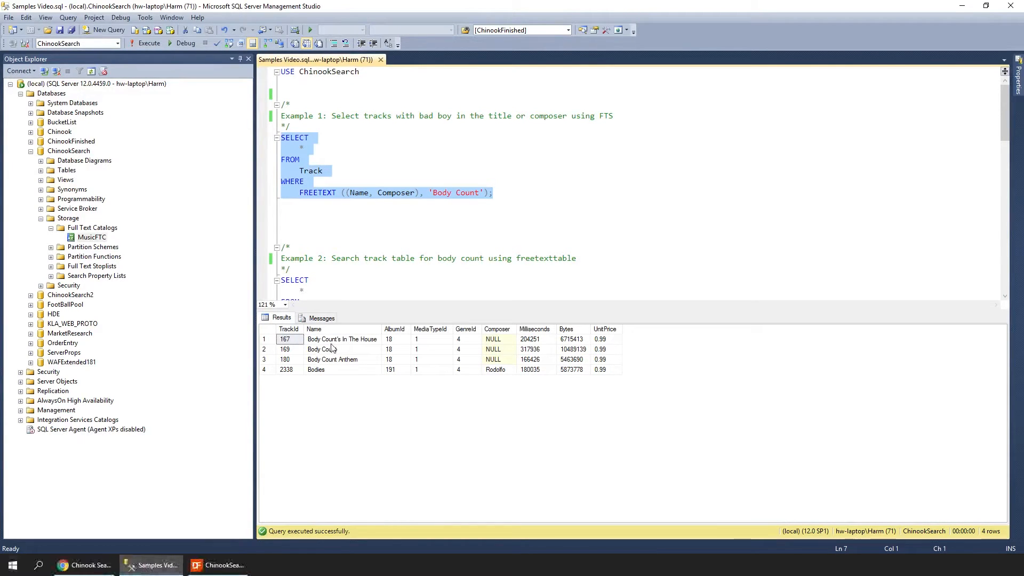
pyautogui.moveTo(335, 348)
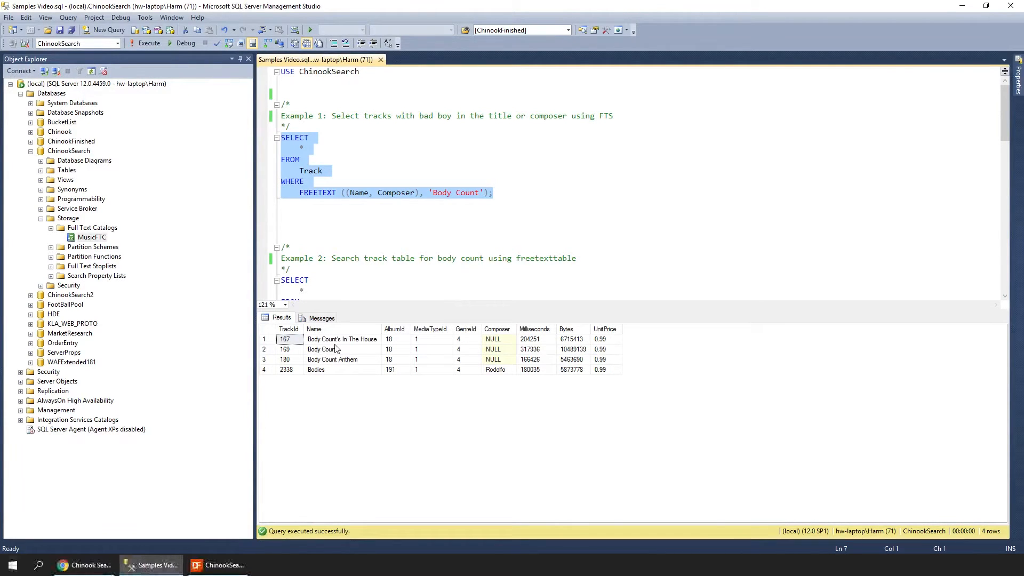
# Step: Execute only 'SELECT * FROM Track' to list all 3504 rows, then reselect the full query
pyautogui.click(327, 170)
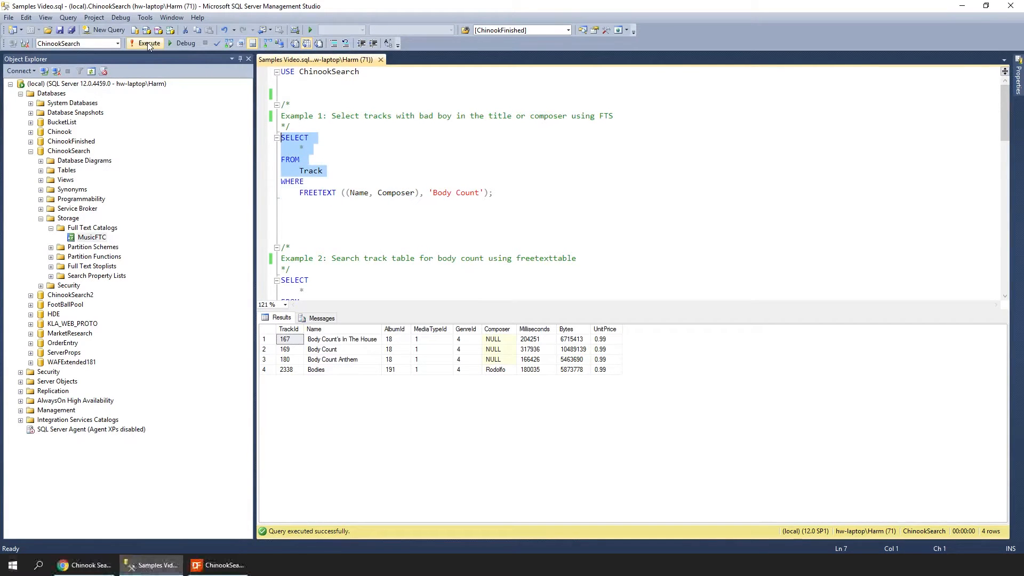
pyautogui.click(148, 43)
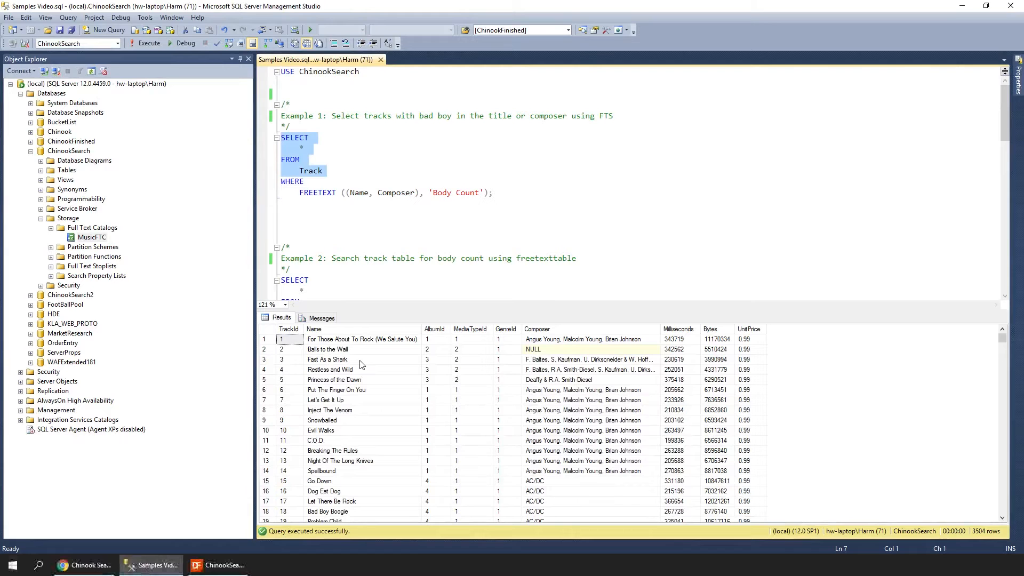
pyautogui.moveTo(522, 246)
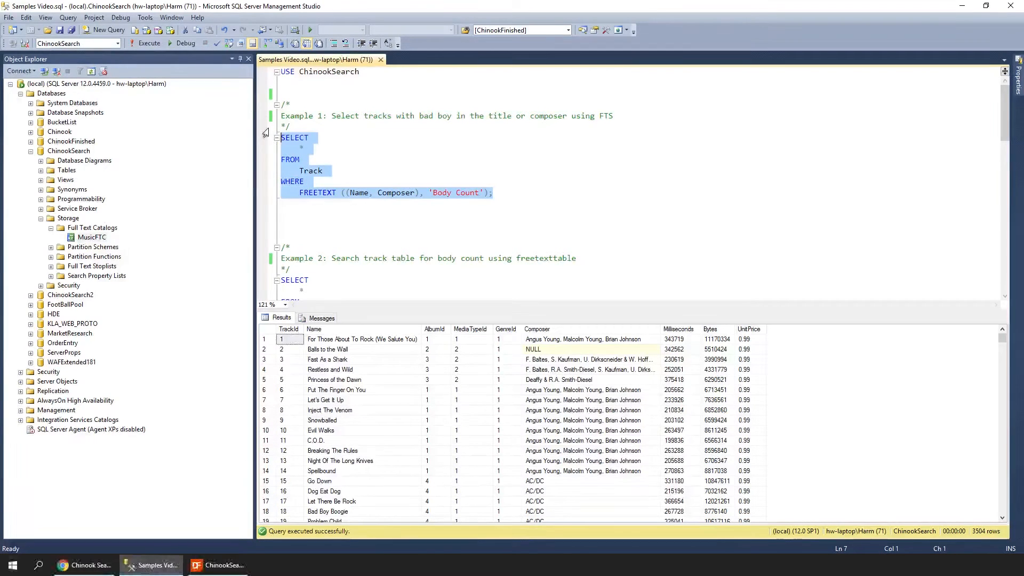
pyautogui.click(149, 43)
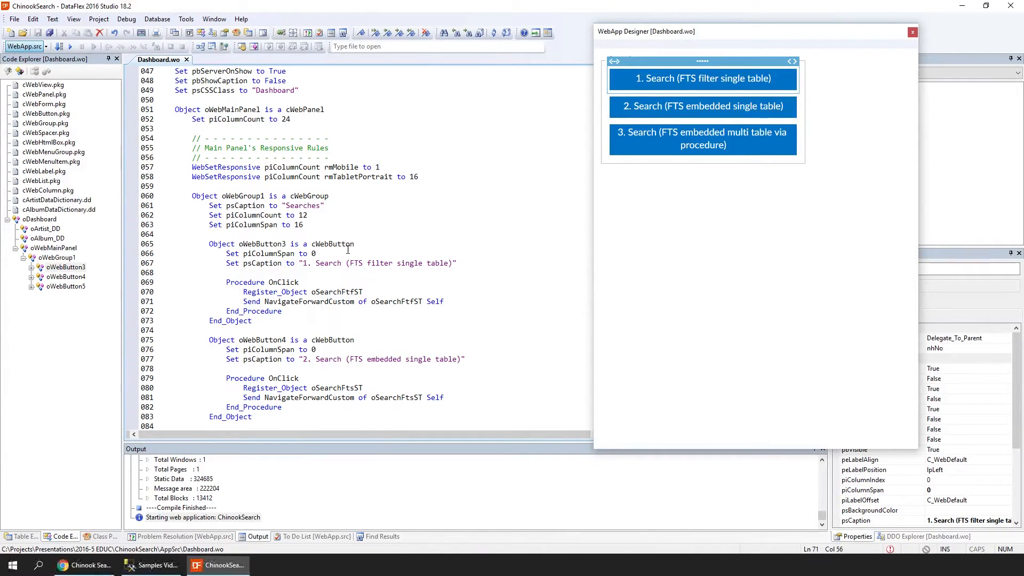
# Step: Go to the oSearchFtfST definition and expand its object structure in Code Explorer
pyautogui.rightClick(340, 293)
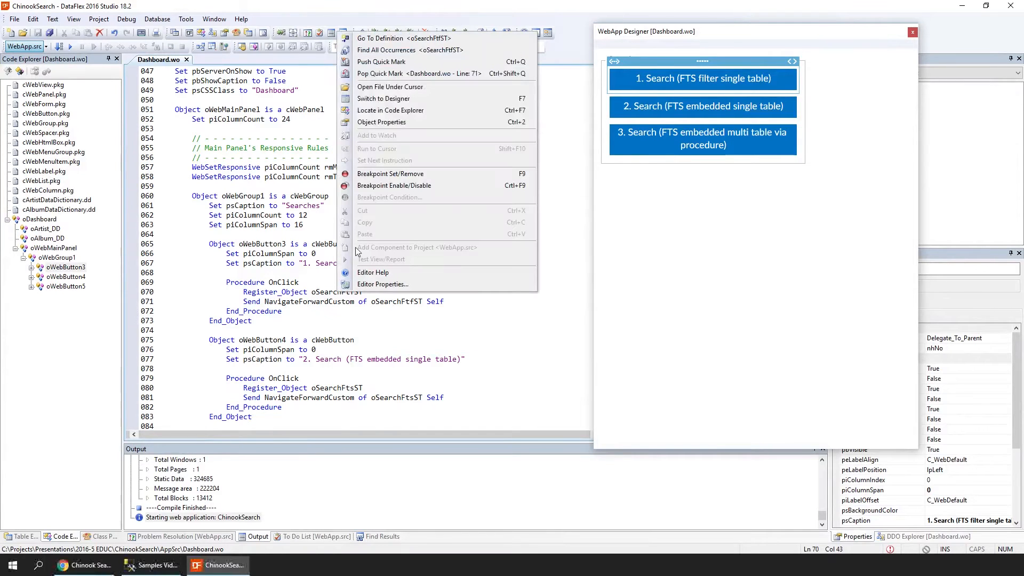
pyautogui.click(382, 38)
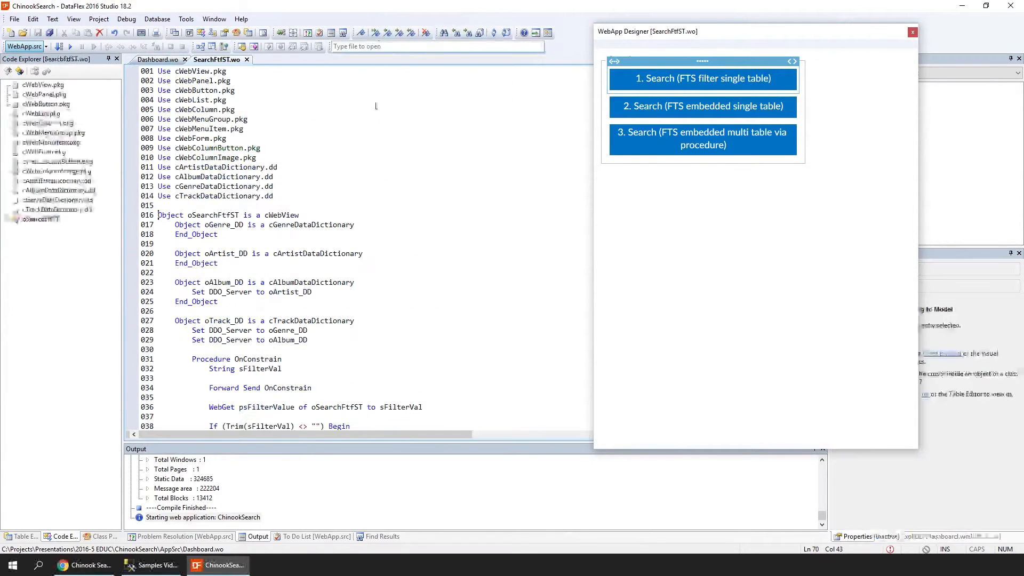
pyautogui.click(702, 78)
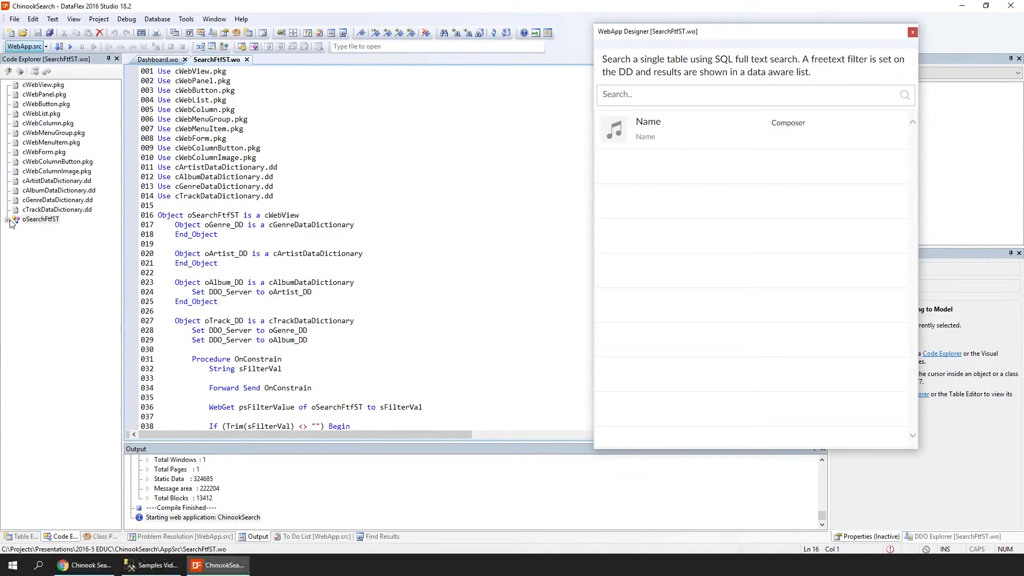
pyautogui.click(10, 223)
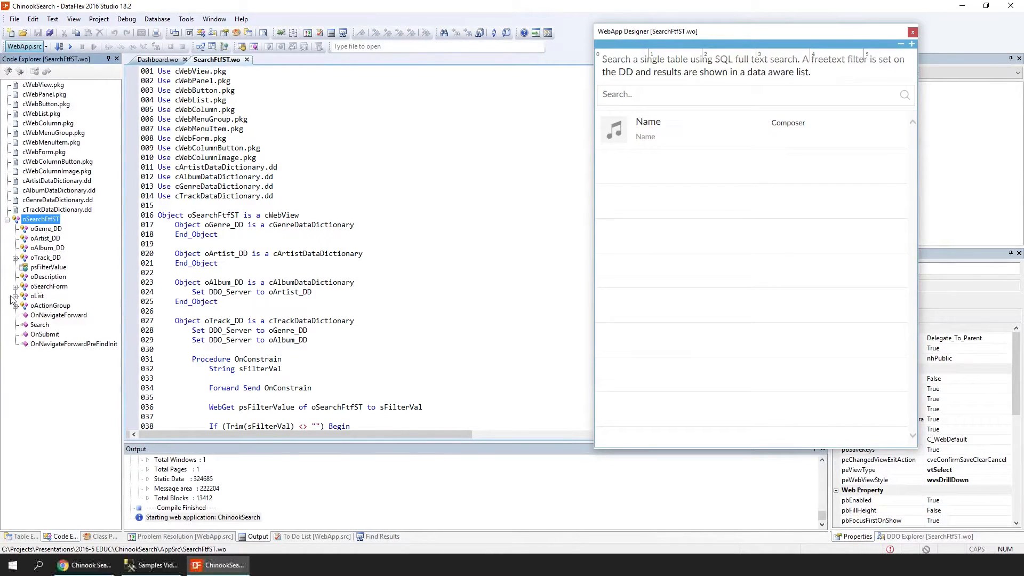
# Step: Jump to oSearchForm, then expand oList and jump to the oTrack_Name column code
pyautogui.click(49, 286)
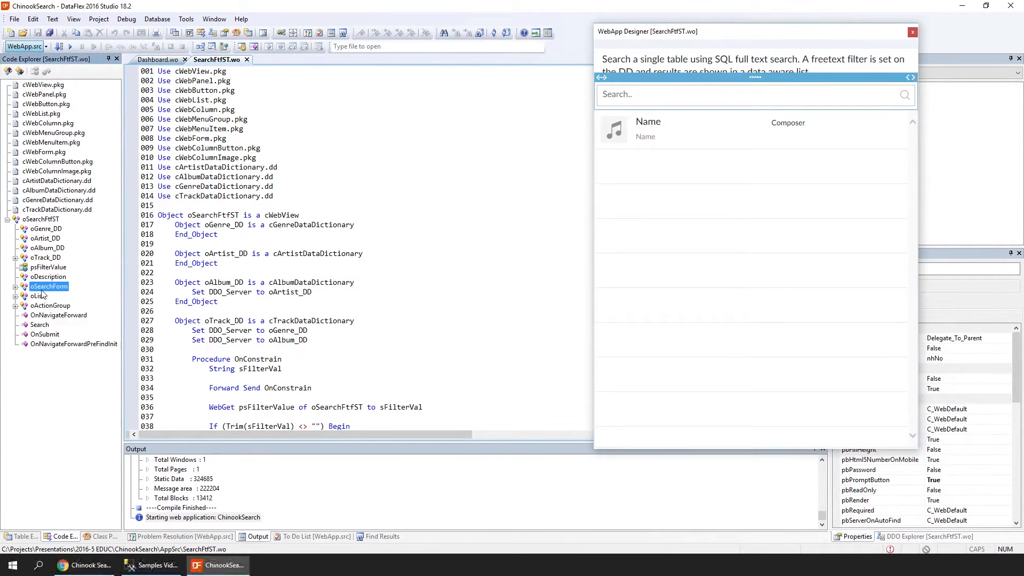
pyautogui.click(51, 286)
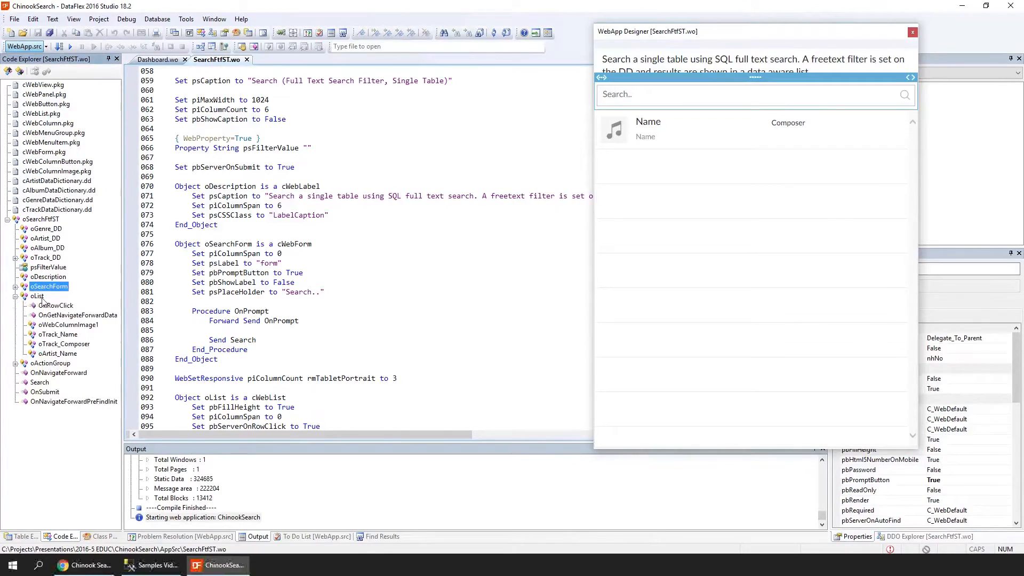
pyautogui.click(36, 296)
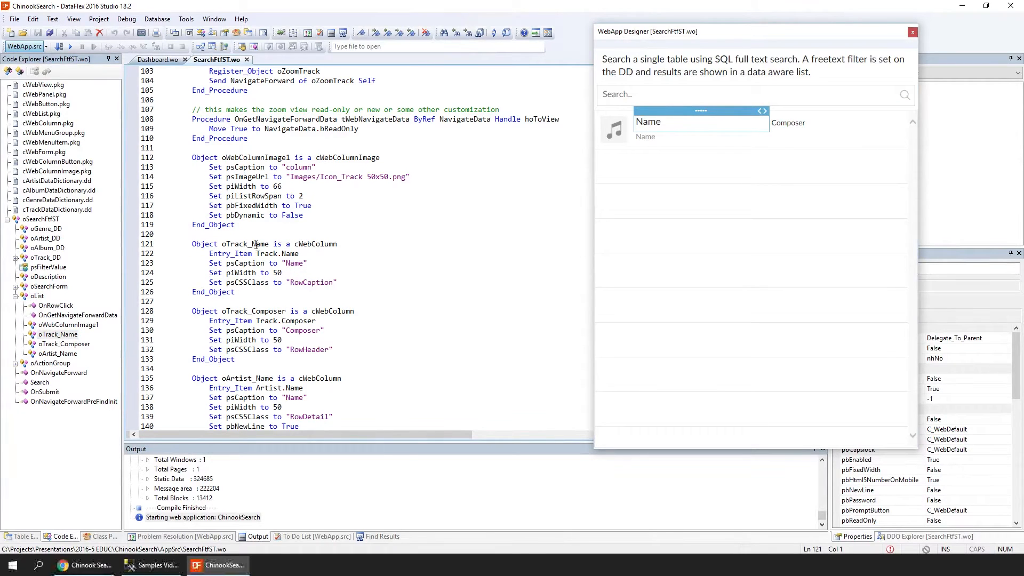
pyautogui.click(299, 253)
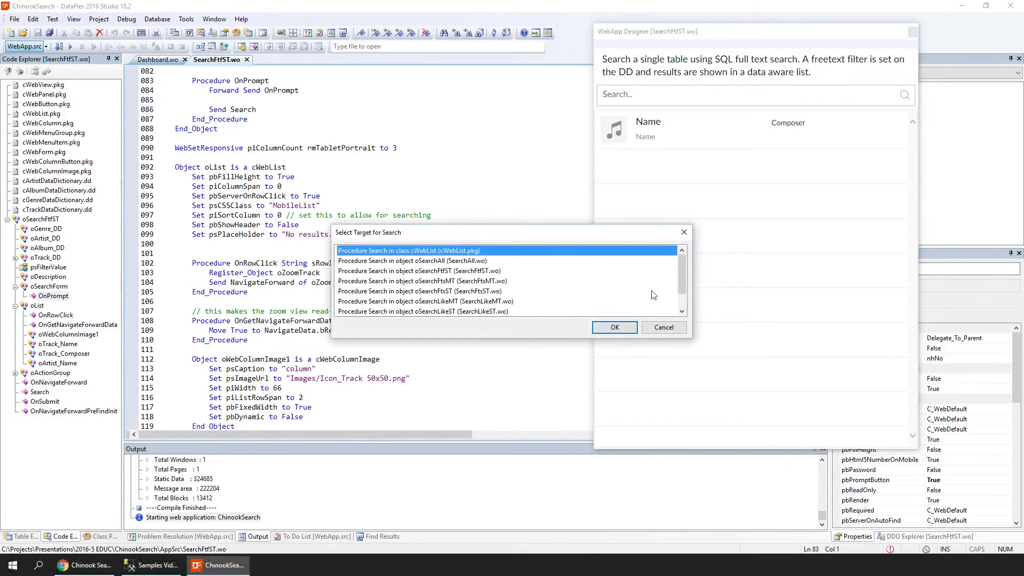
# Step: Pick the SearchFtfST Search procedure, then go to the definition of psFilterValue
pyautogui.click(614, 328)
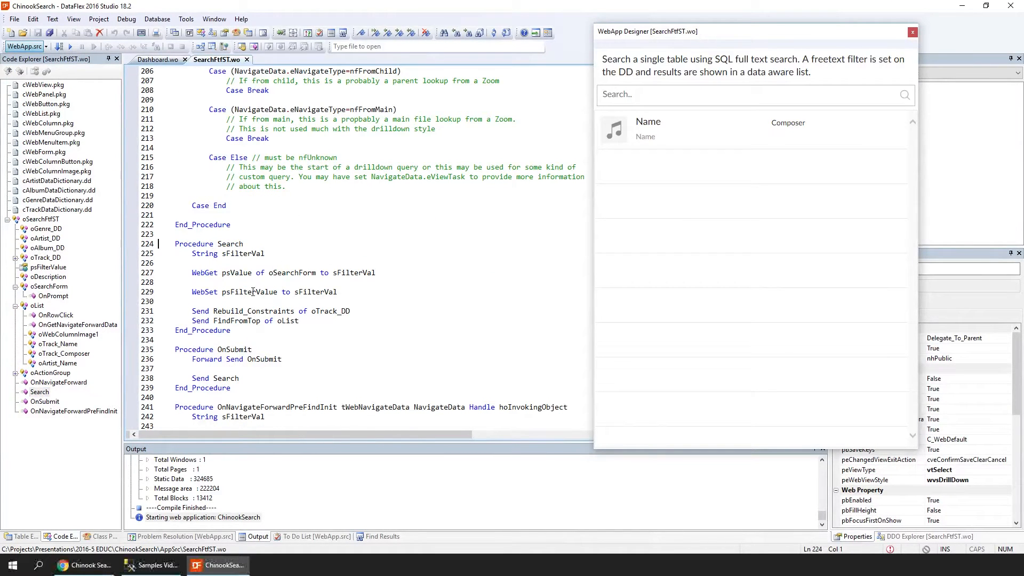
pyautogui.rightClick(252, 293)
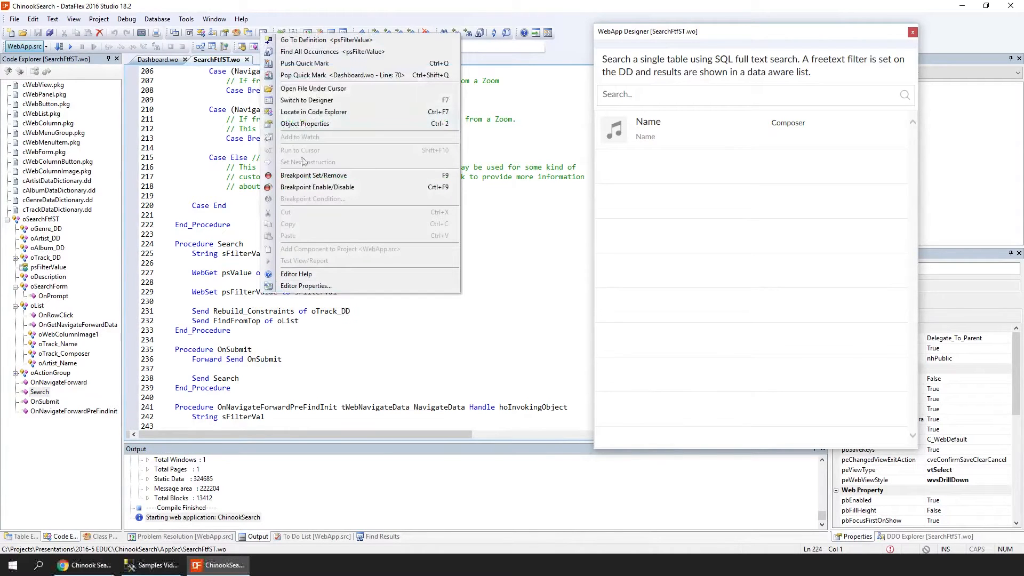
pyautogui.moveTo(320, 40)
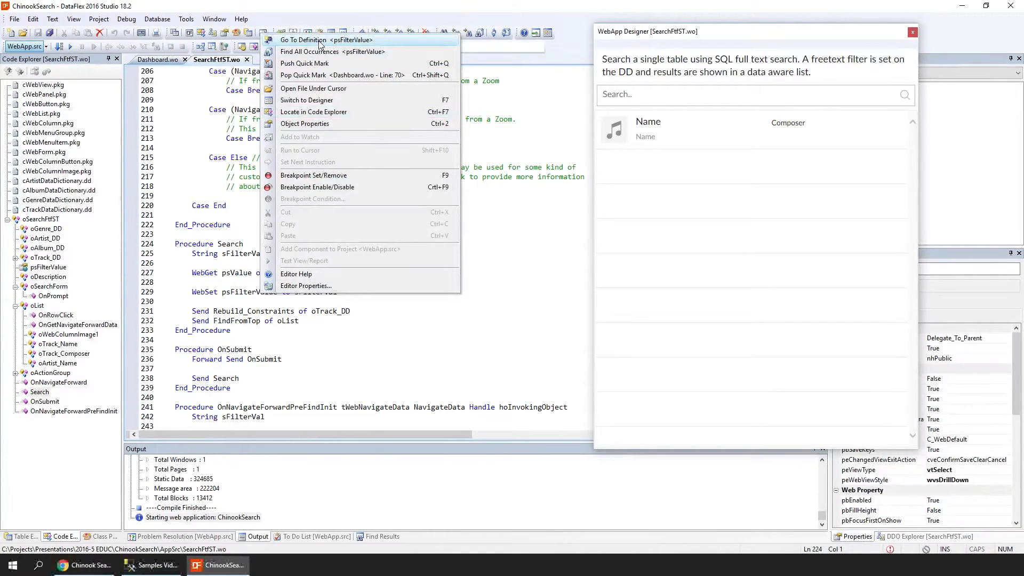
pyautogui.click(311, 39)
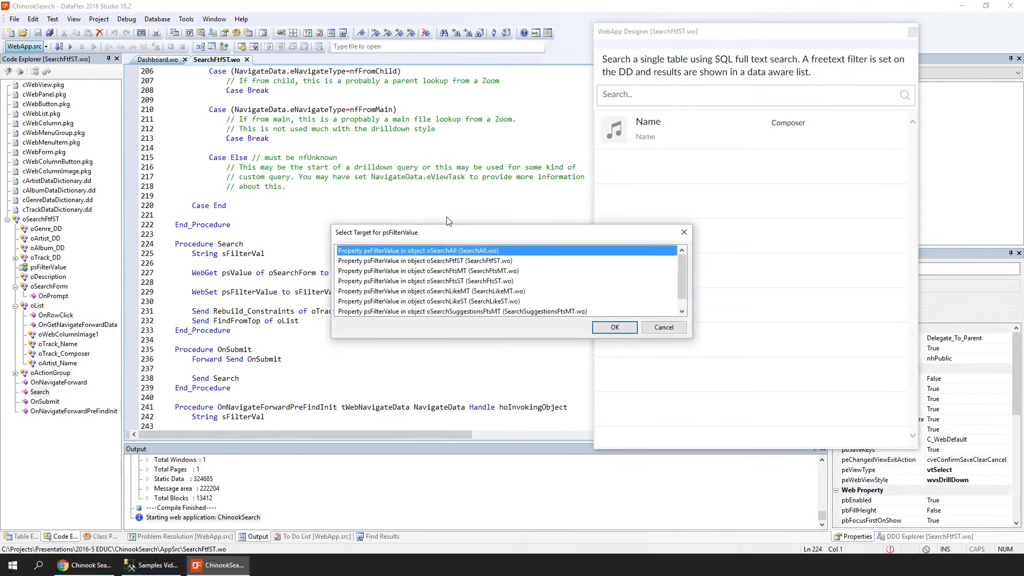
pyautogui.click(614, 328)
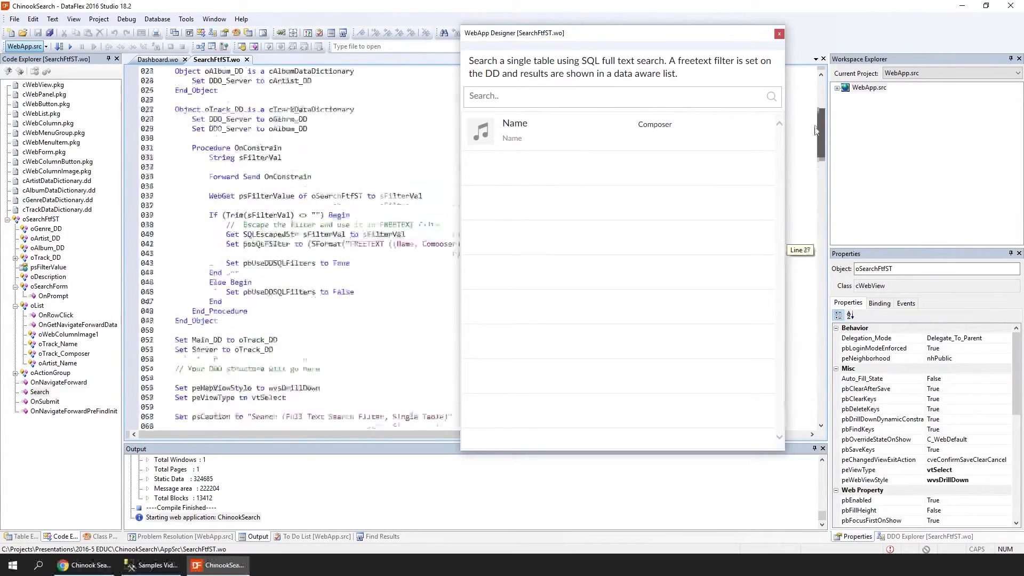
# Step: Scroll to oTrack_DD OnConstrain and inspect psSQLFilter and sFilterVal in the SFormat line
pyautogui.scroll(3)
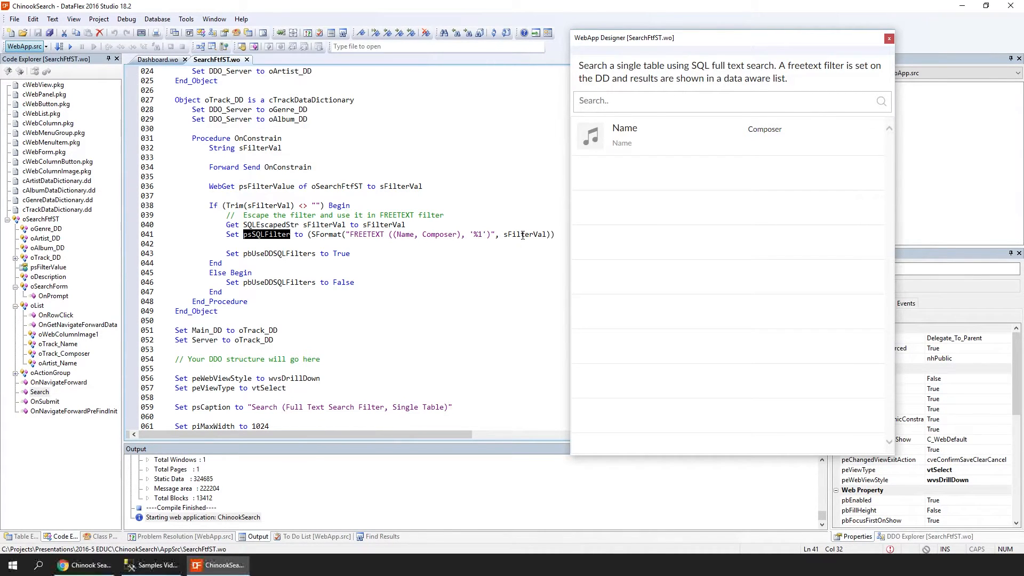
pyautogui.doubleClick(523, 235)
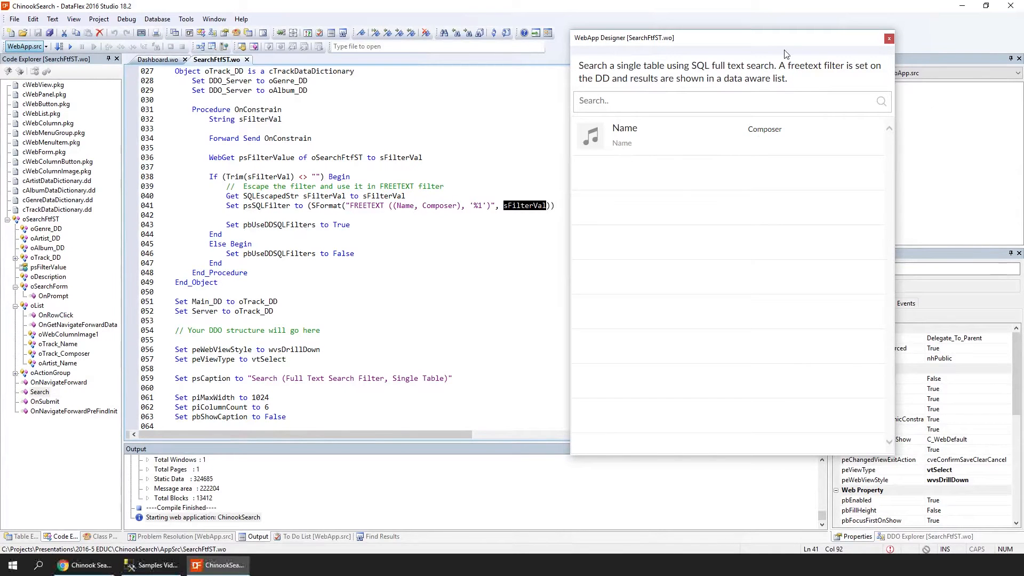
pyautogui.rightClick(856, 87)
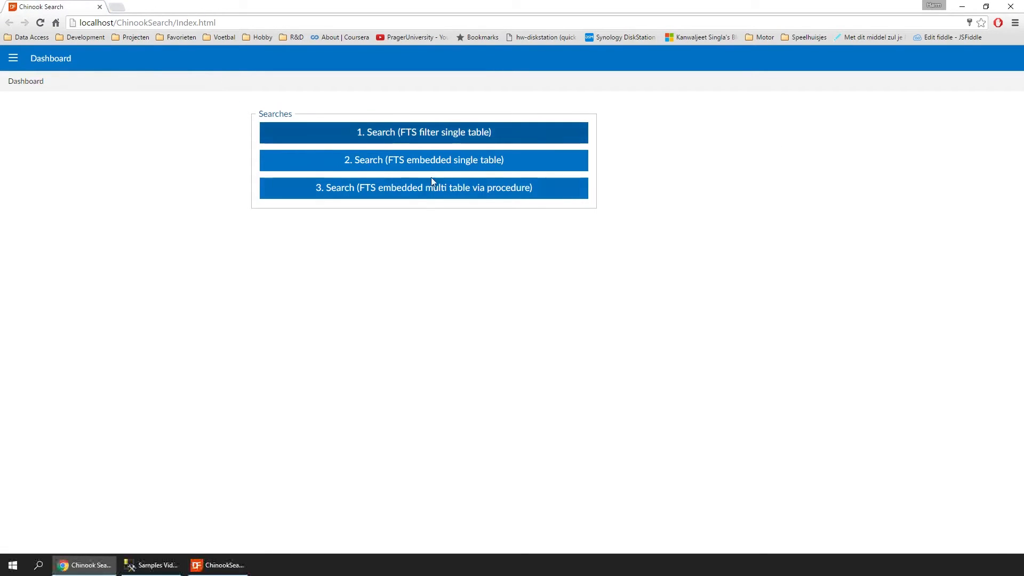
# Step: Open '1. Search (FTS filter single table)' and search for 'body'
pyautogui.click(423, 132)
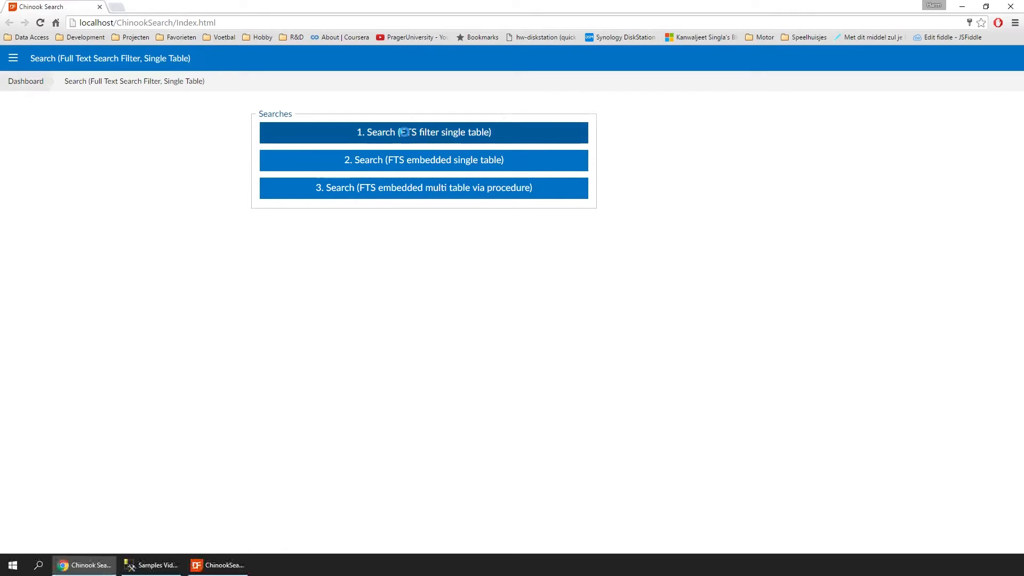
pyautogui.click(424, 132)
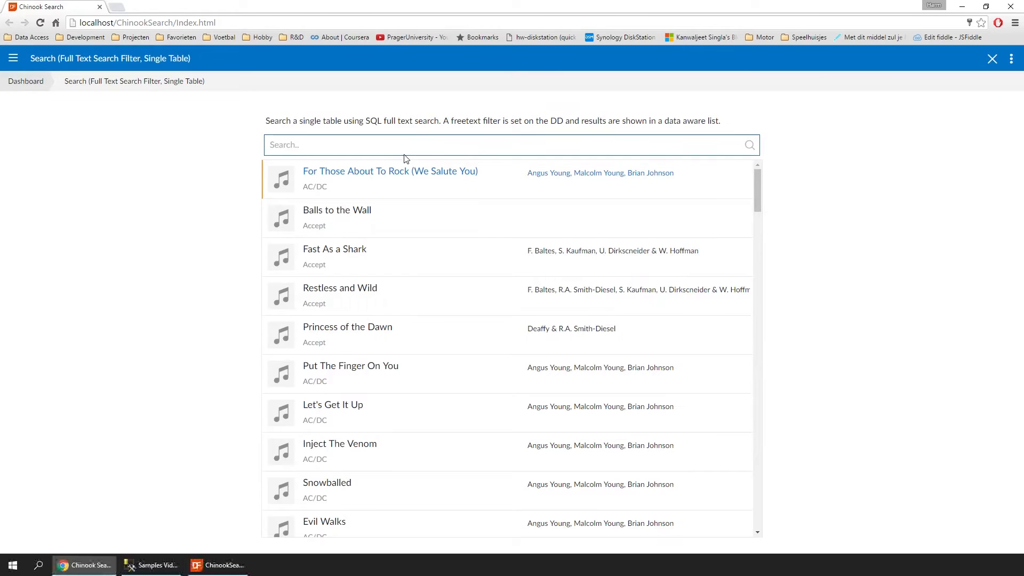
pyautogui.write('b')
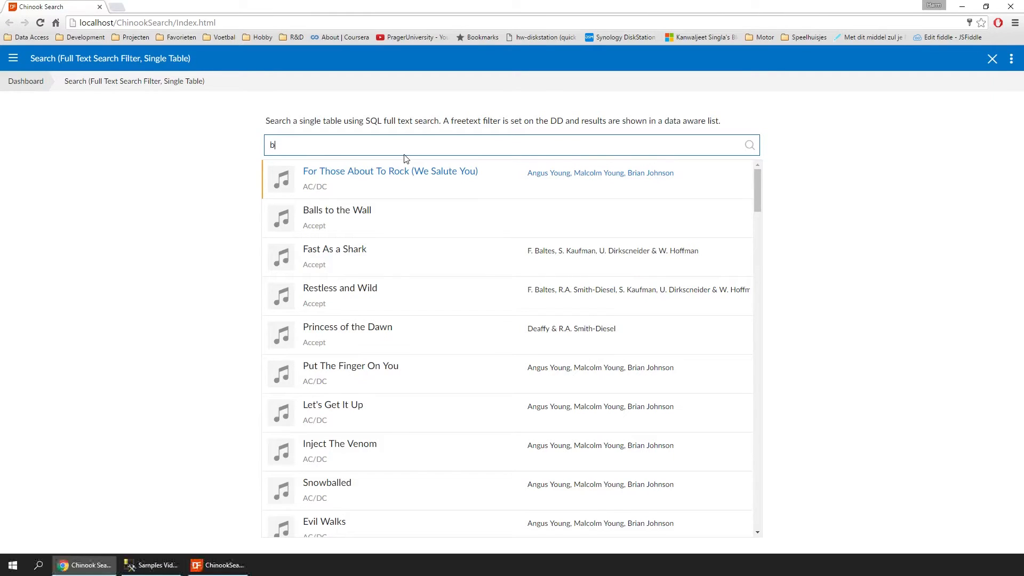
pyautogui.write('ody')
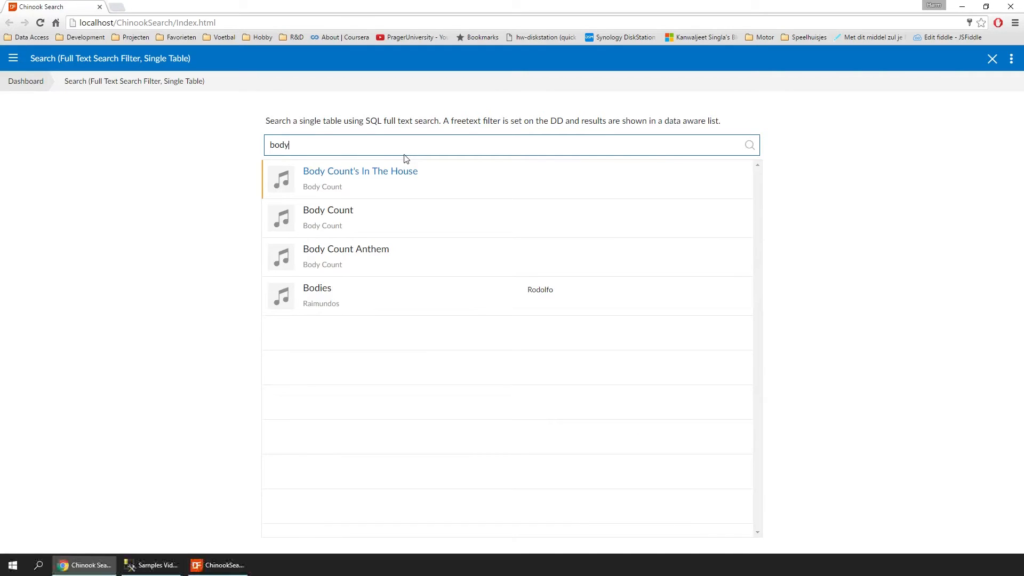
pyautogui.moveTo(376, 178)
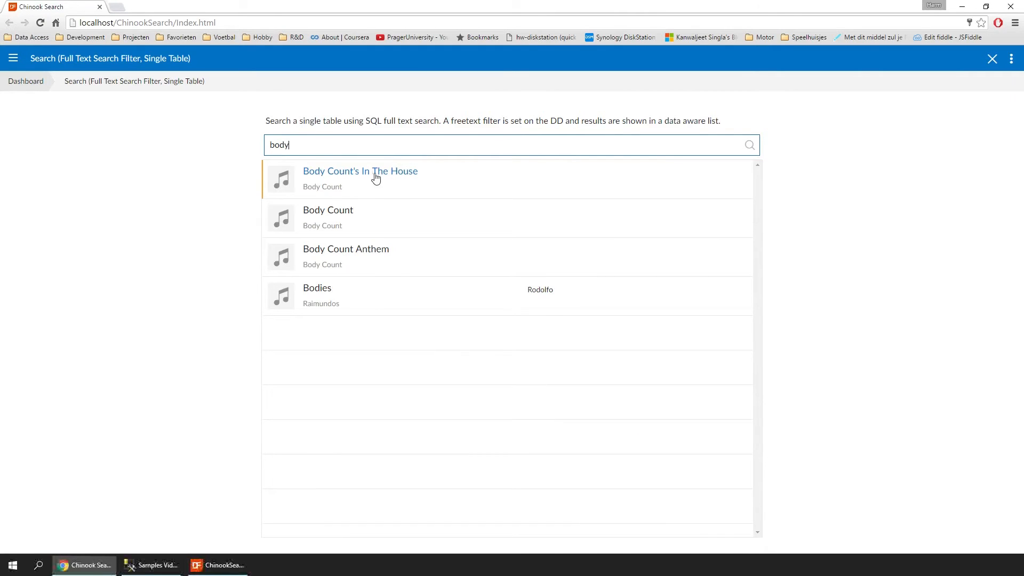
pyautogui.moveTo(351, 210)
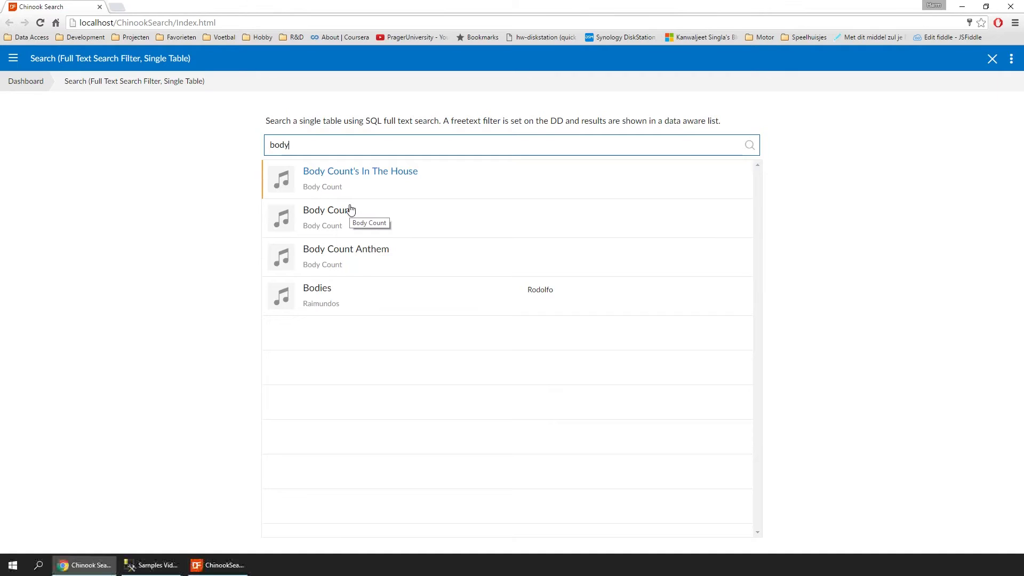
pyautogui.moveTo(318, 295)
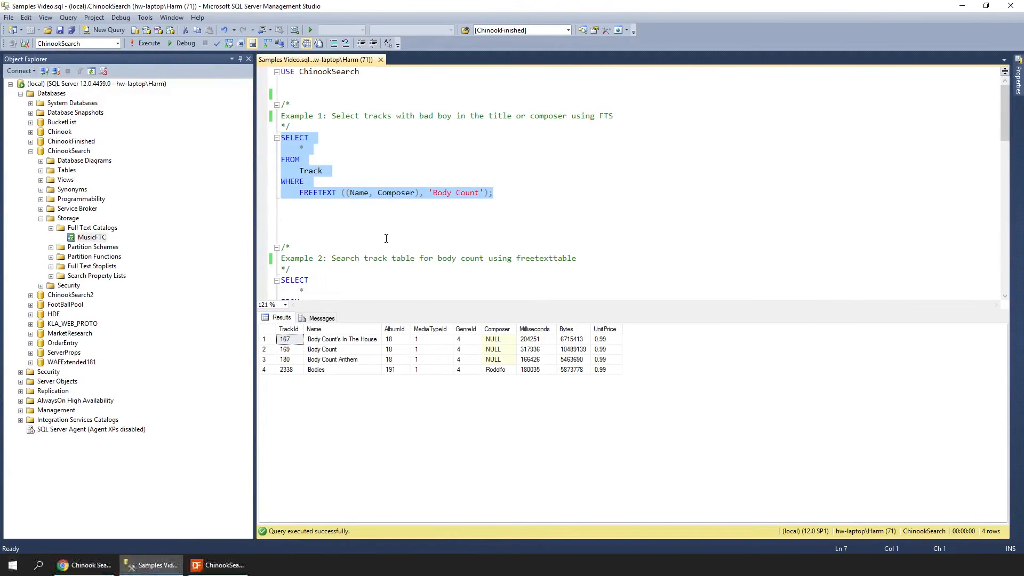
# Step: Select and execute the Example 2 FREETEXTTABLE query, inspecting the top rank of 142
pyautogui.click(420, 238)
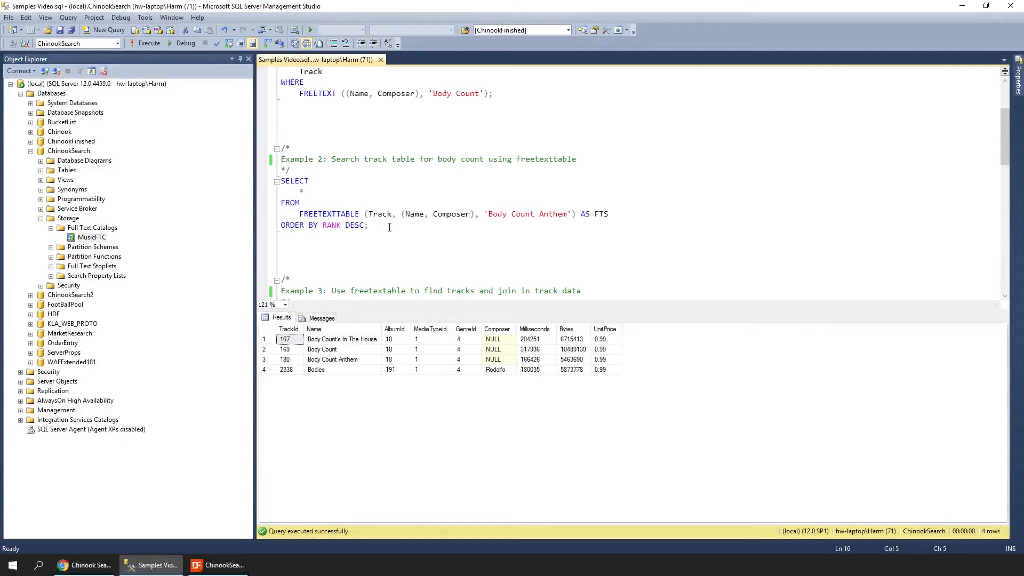
pyautogui.moveTo(281, 182); pyautogui.dragTo(368, 225)
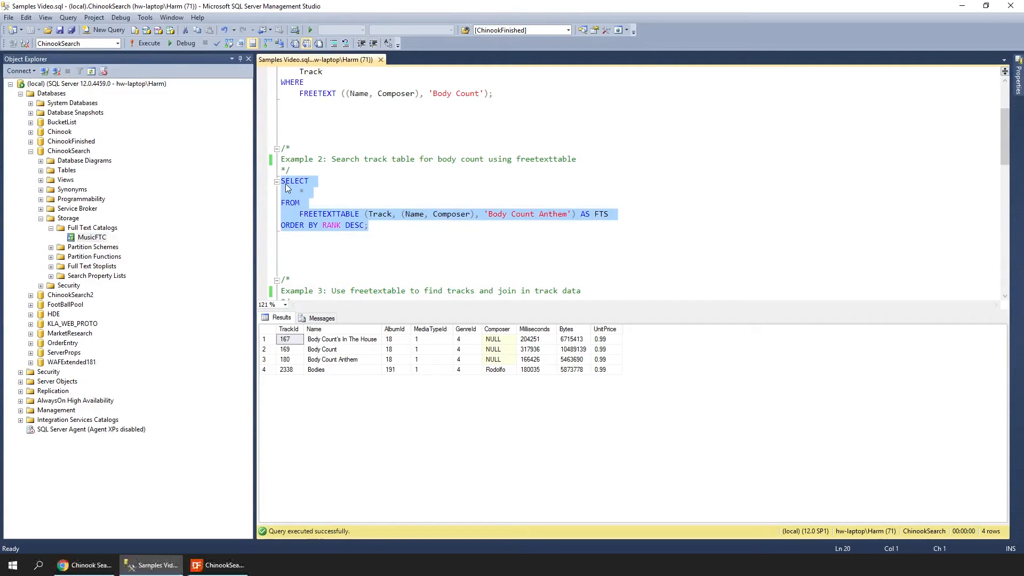
pyautogui.moveTo(148, 43)
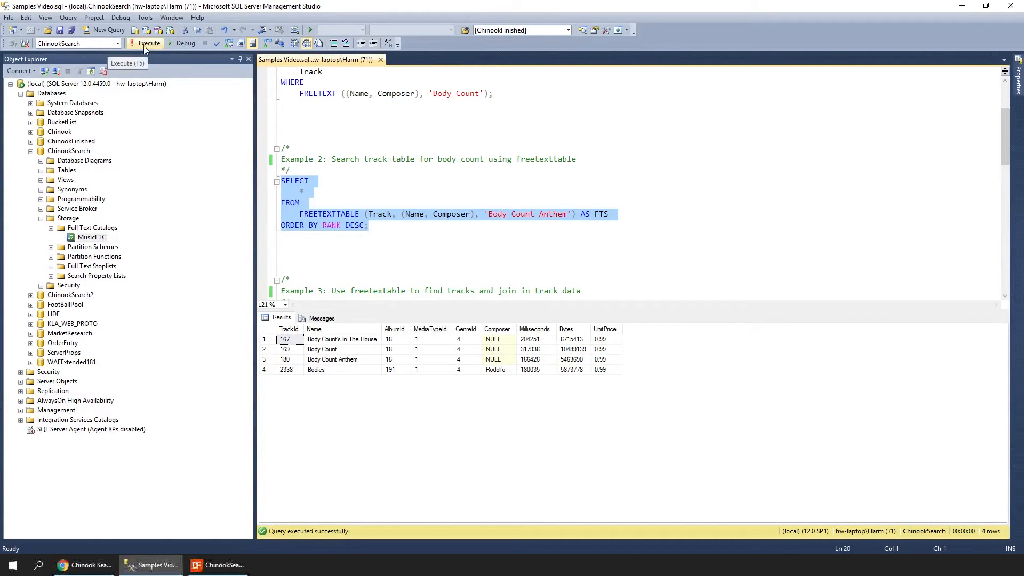
pyautogui.click(150, 42)
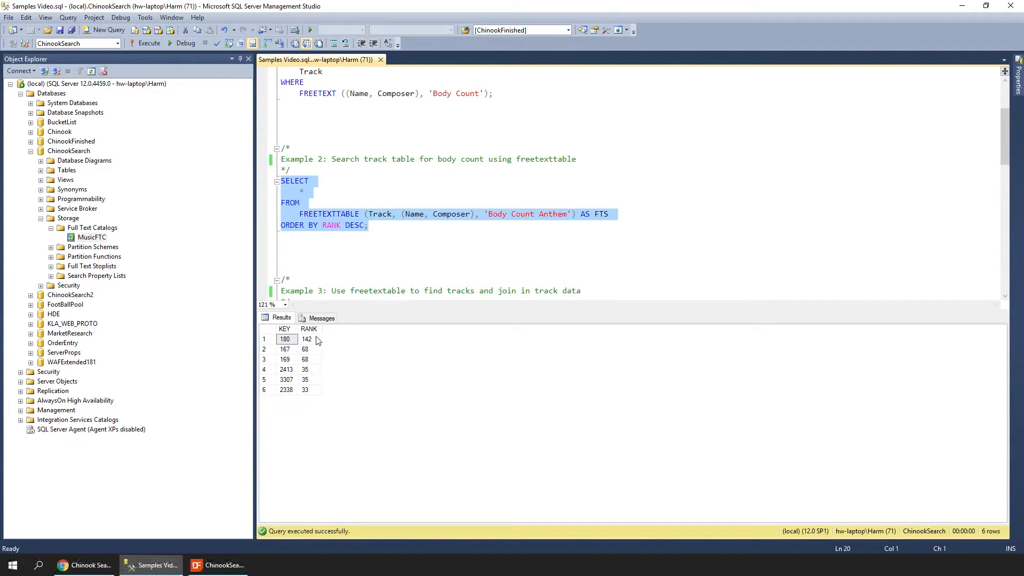
pyautogui.click(307, 339)
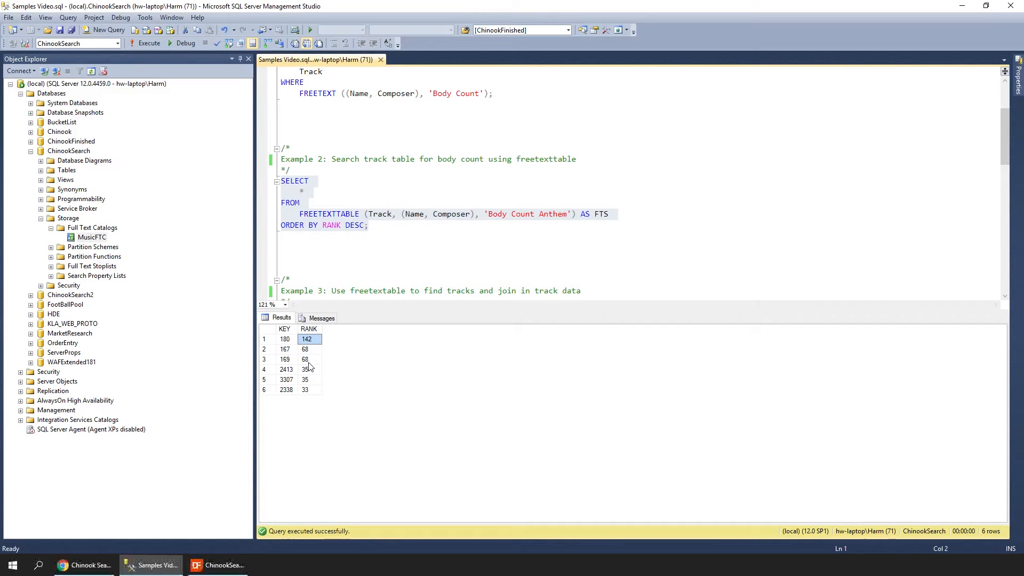
pyautogui.moveTo(388, 330)
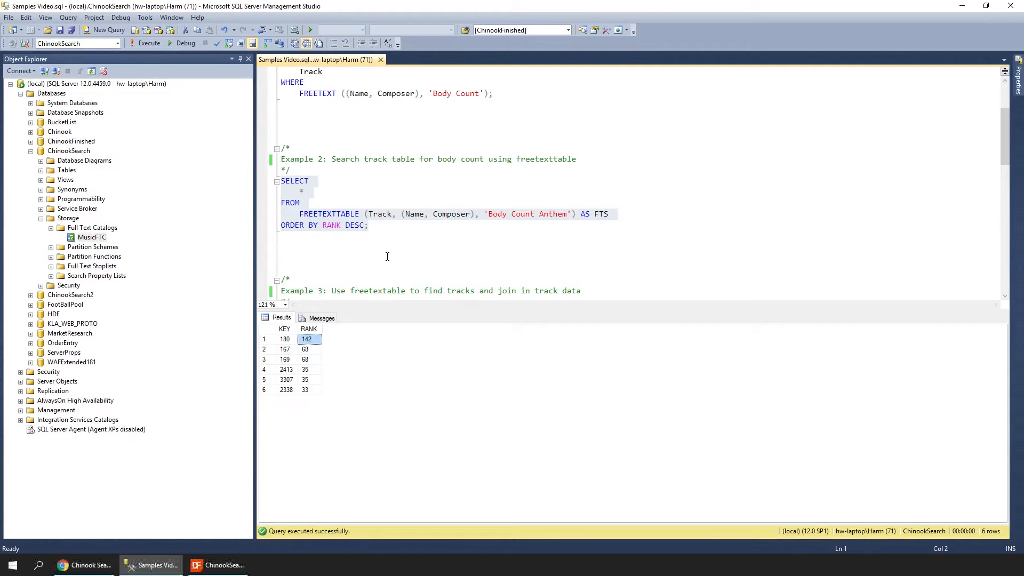
# Step: Scroll to Example 3, execute the join query and select the SearchRank column
pyautogui.scroll(-3)
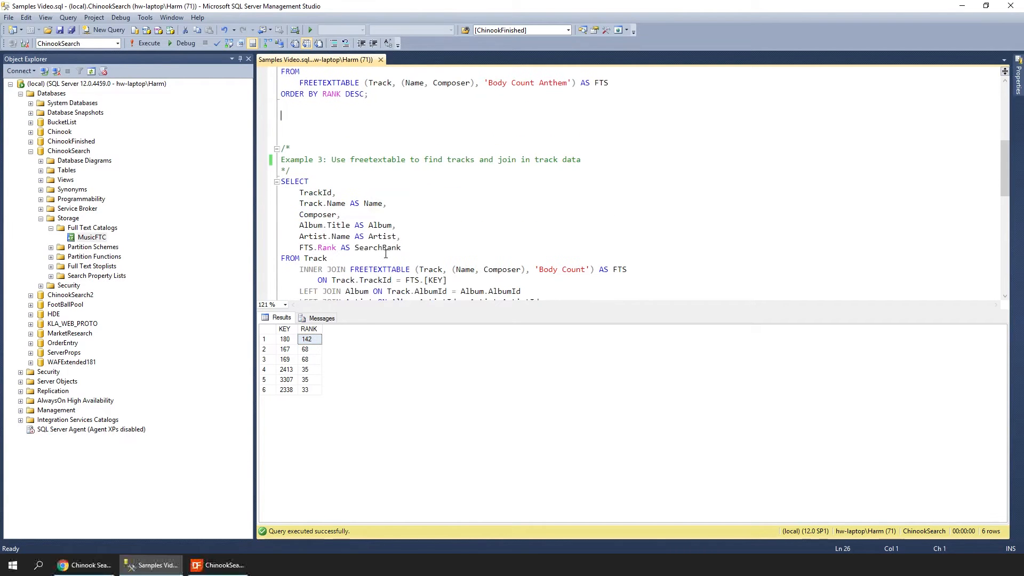
pyautogui.scroll(-3)
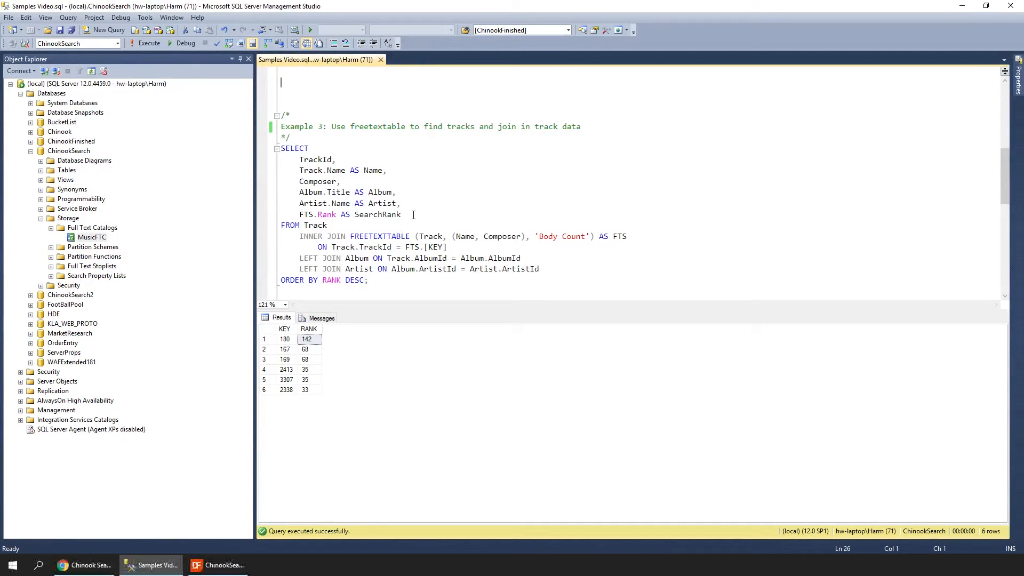
pyautogui.moveTo(390, 216)
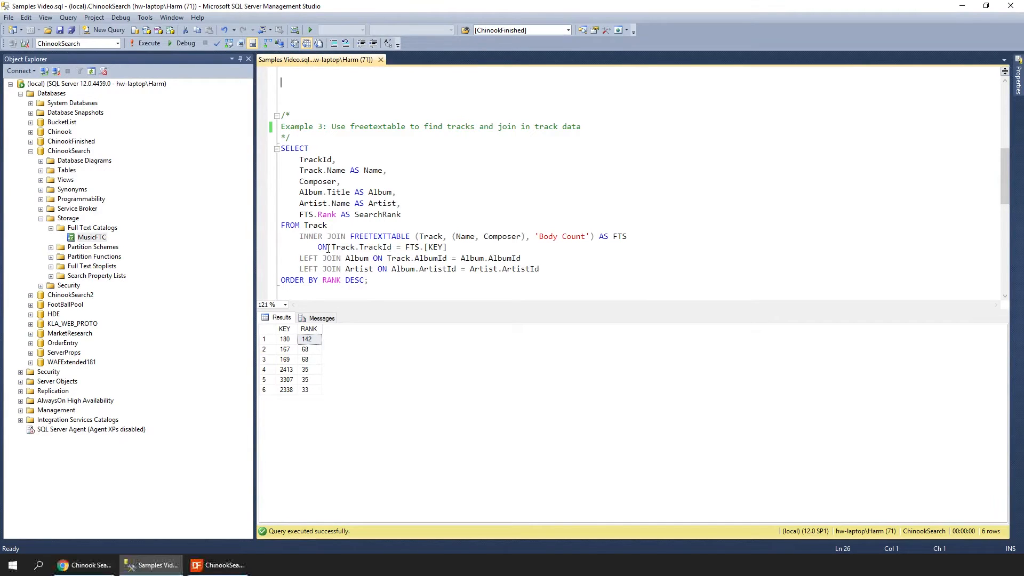
pyautogui.moveTo(356, 257)
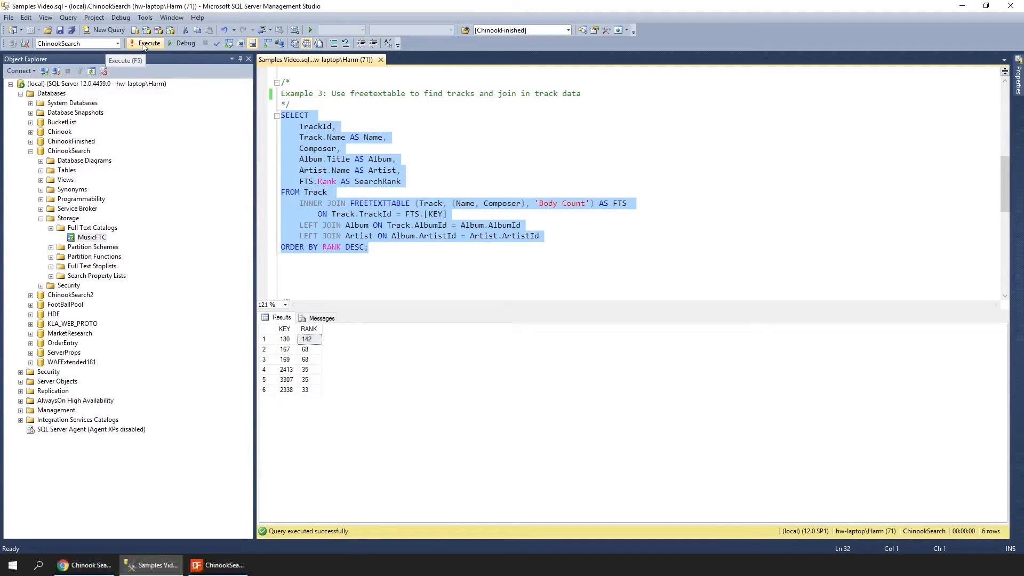
pyautogui.click(149, 43)
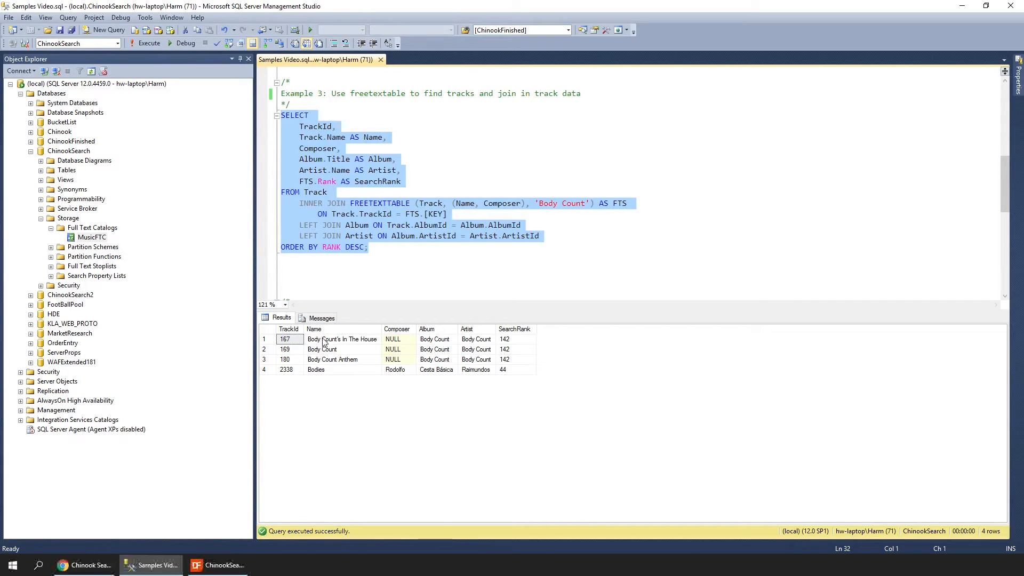
pyautogui.moveTo(449, 346)
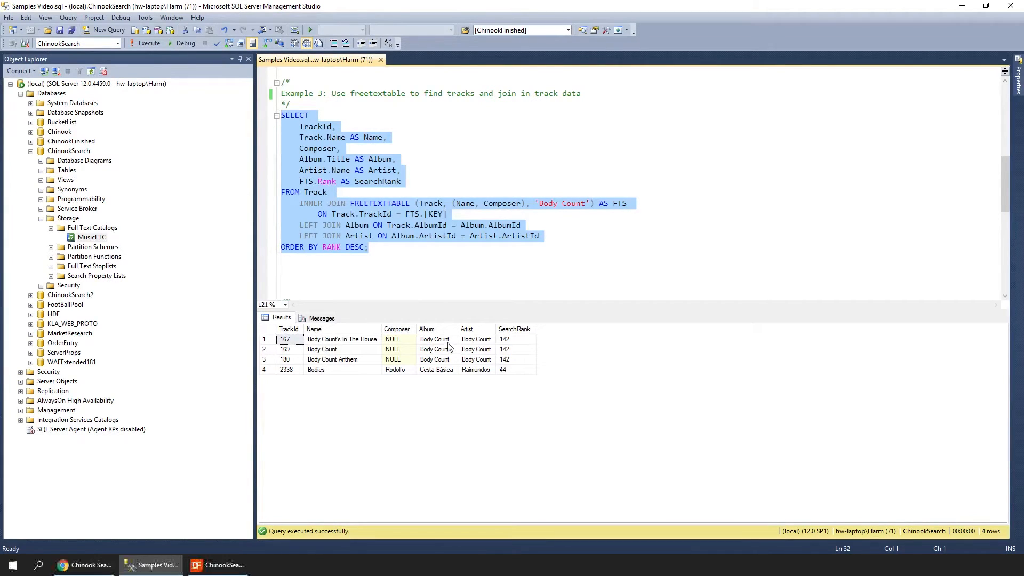
pyautogui.moveTo(515, 343)
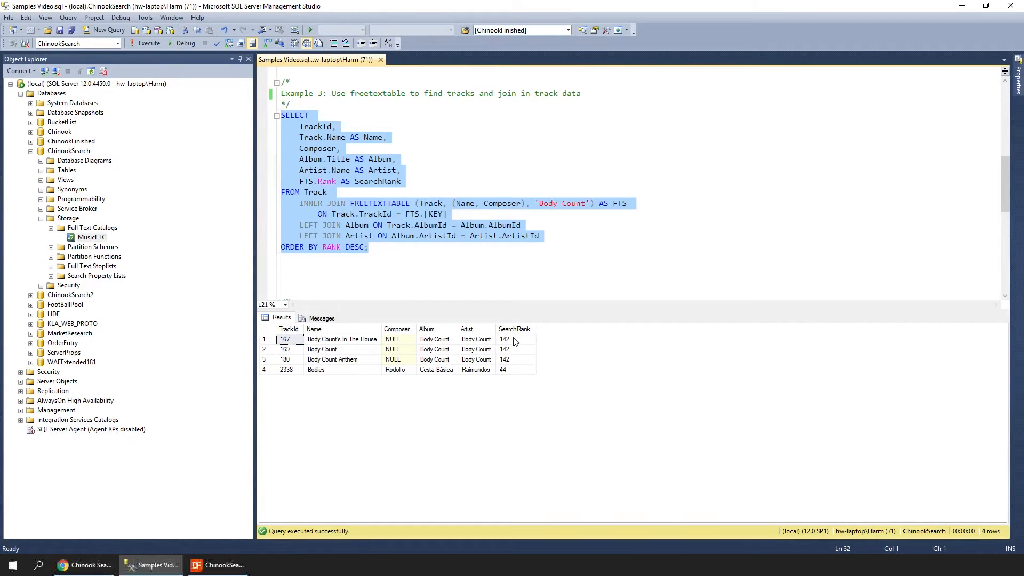
pyautogui.moveTo(513, 365)
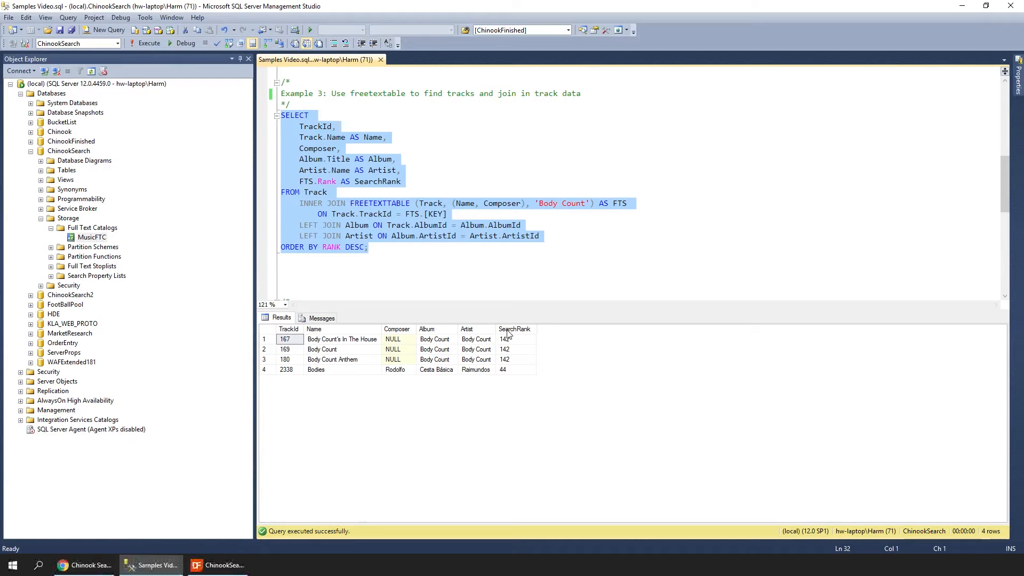
pyautogui.moveTo(514, 330)
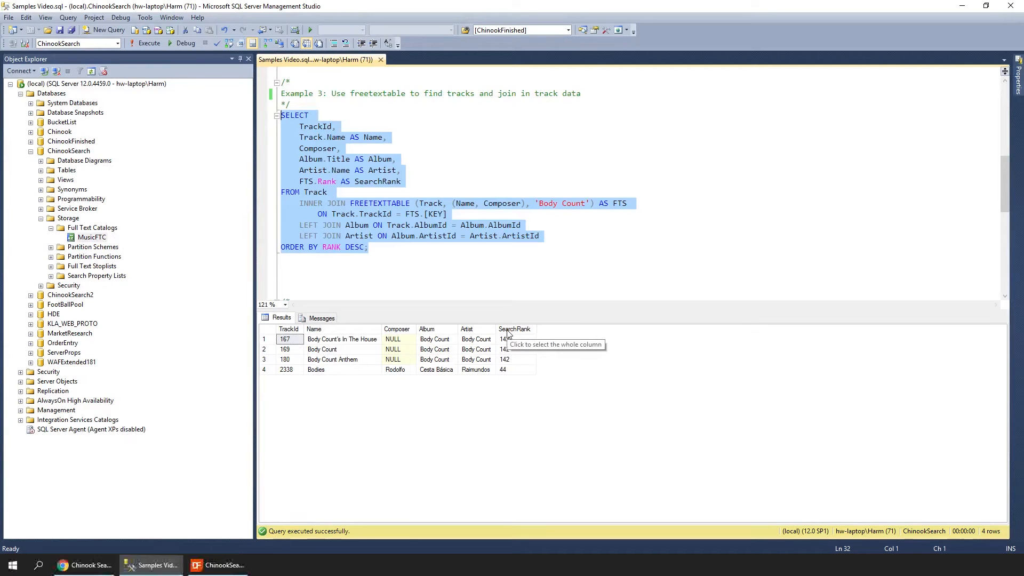
pyautogui.click(218, 566)
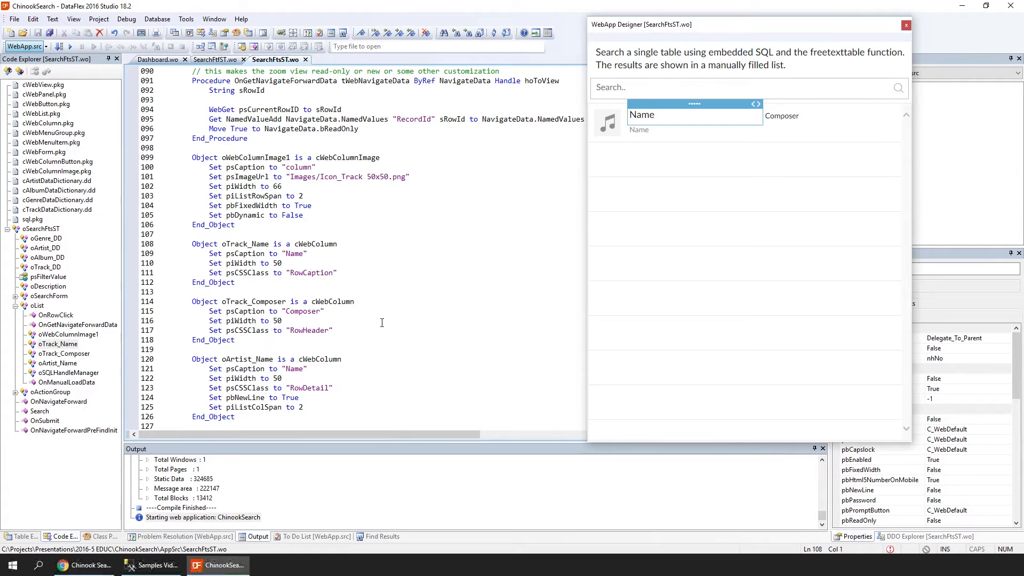
# Step: Scroll through OnManualLoadData in SearchFtsST.wo to review the embedded FREETEXTTABLE query
pyautogui.scroll(-3)
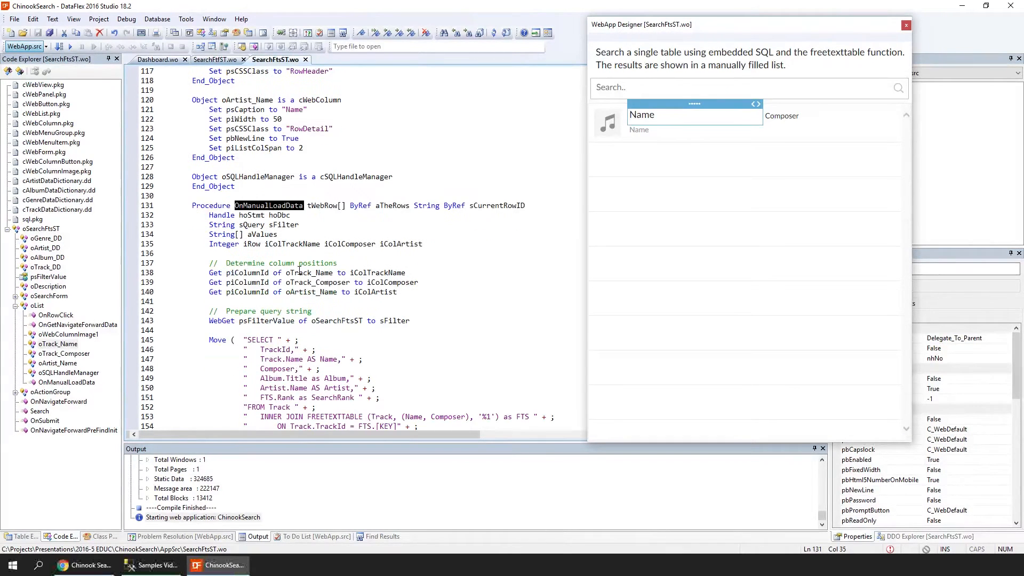
pyautogui.scroll(-3)
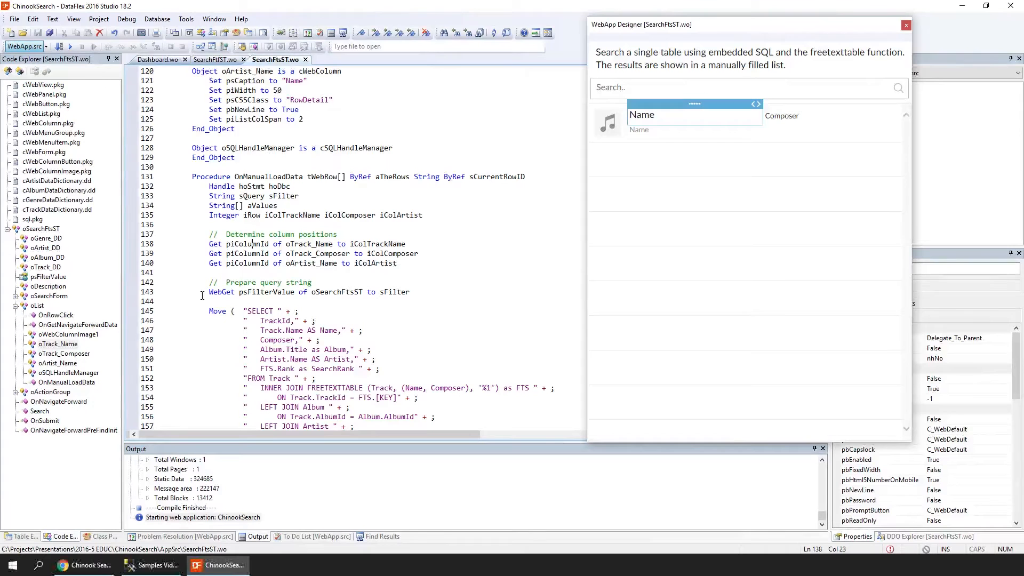
pyautogui.scroll(-3)
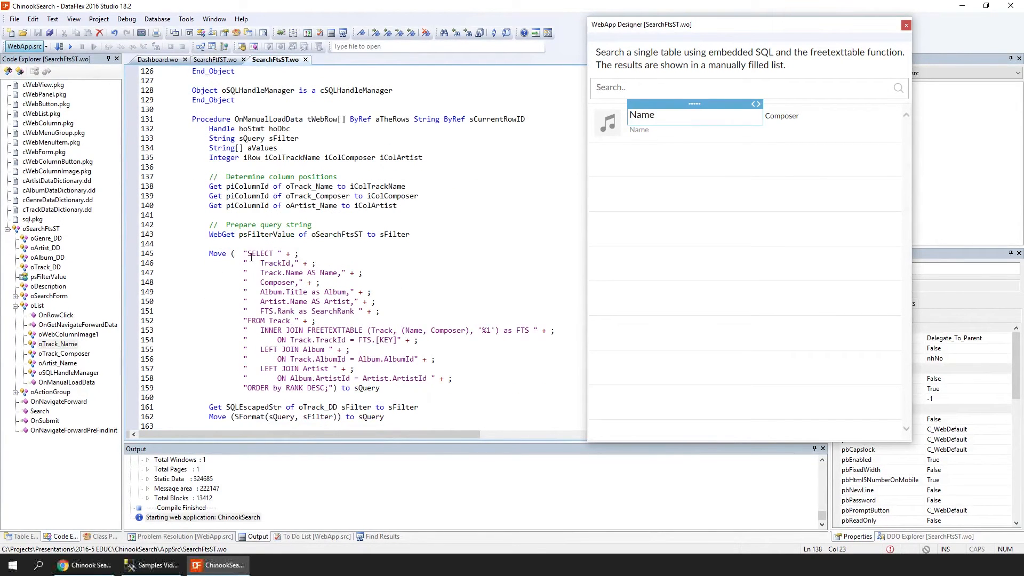
pyautogui.scroll(-3)
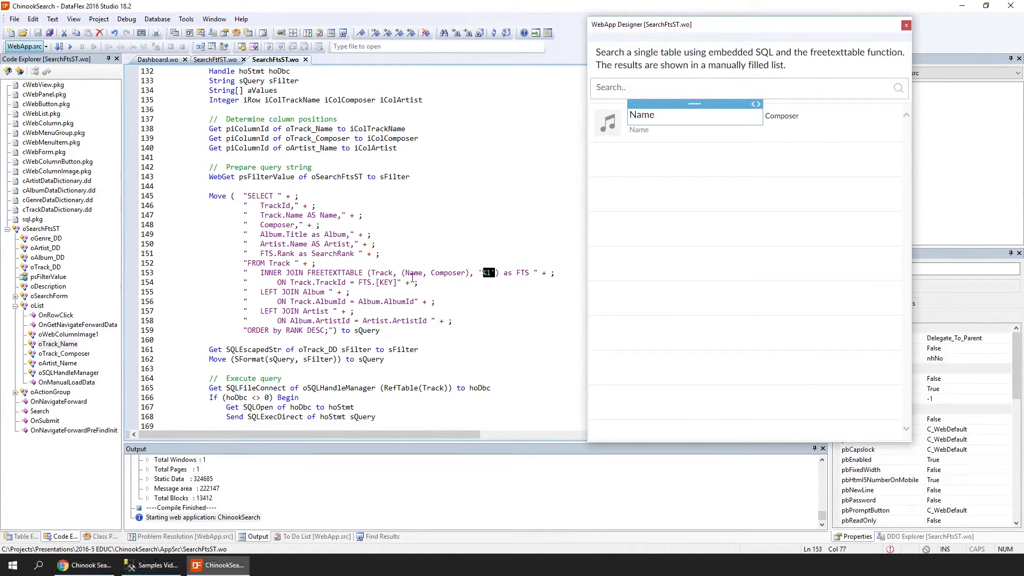
pyautogui.scroll(-3)
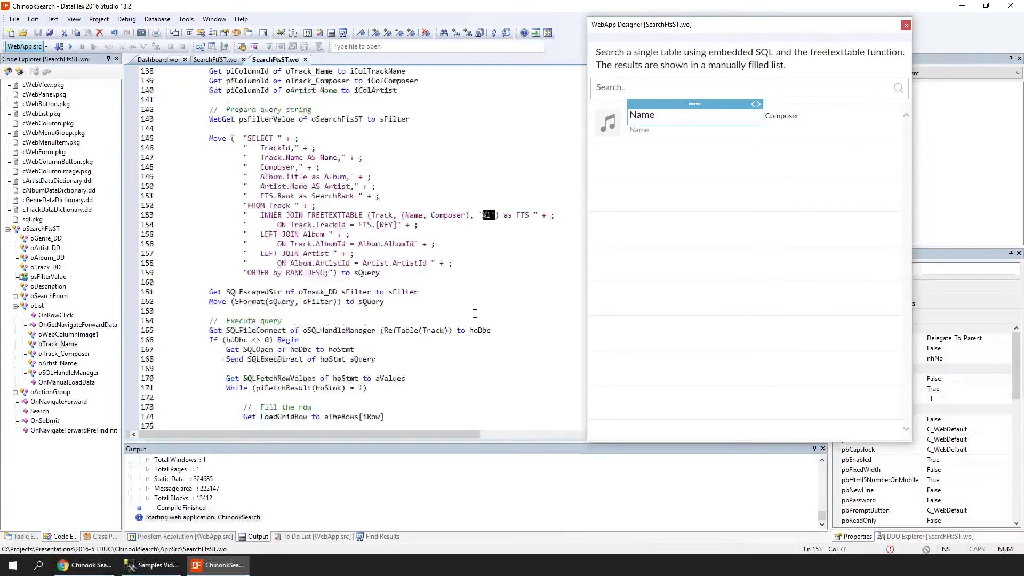
pyautogui.scroll(-3)
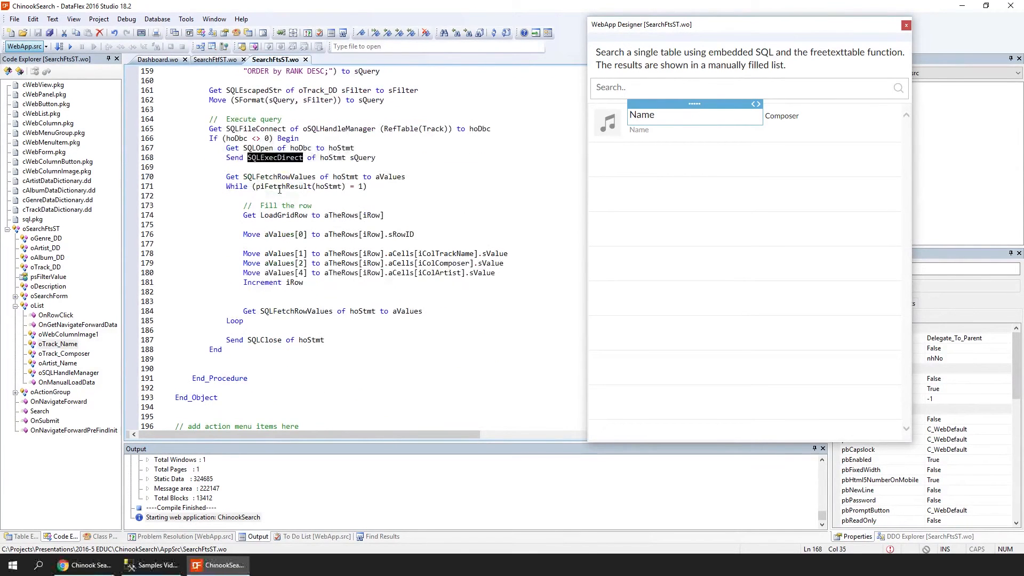
pyautogui.moveTo(271, 188)
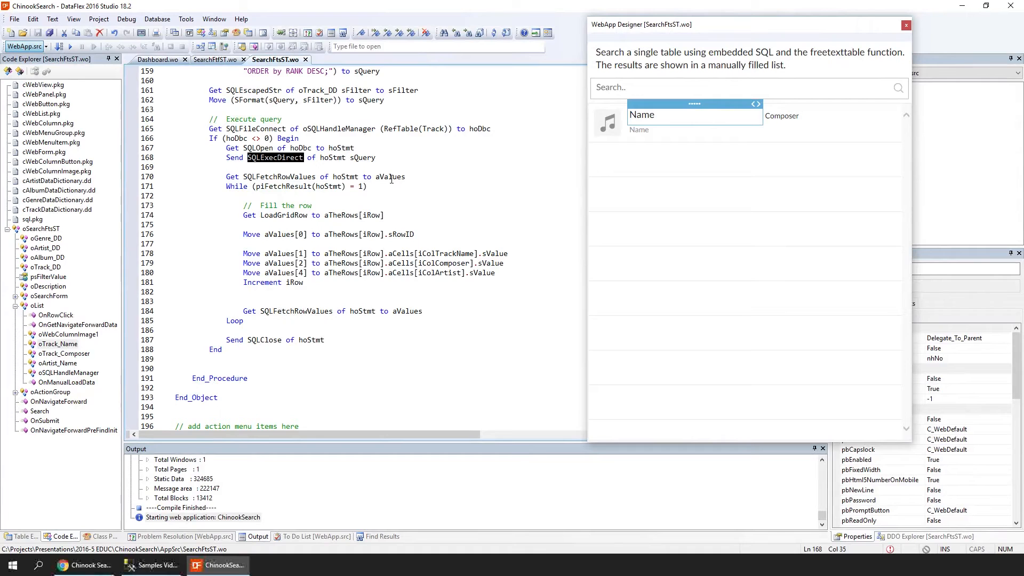
# Step: Inspect the query-execution and row-filling code lines
pyautogui.doubleClick(391, 176)
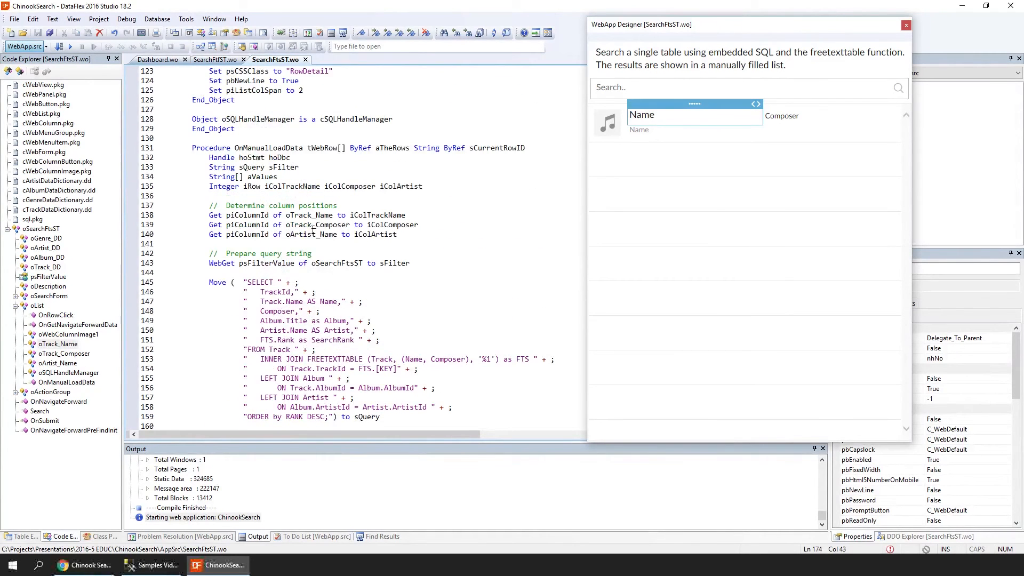
pyautogui.scroll(-3)
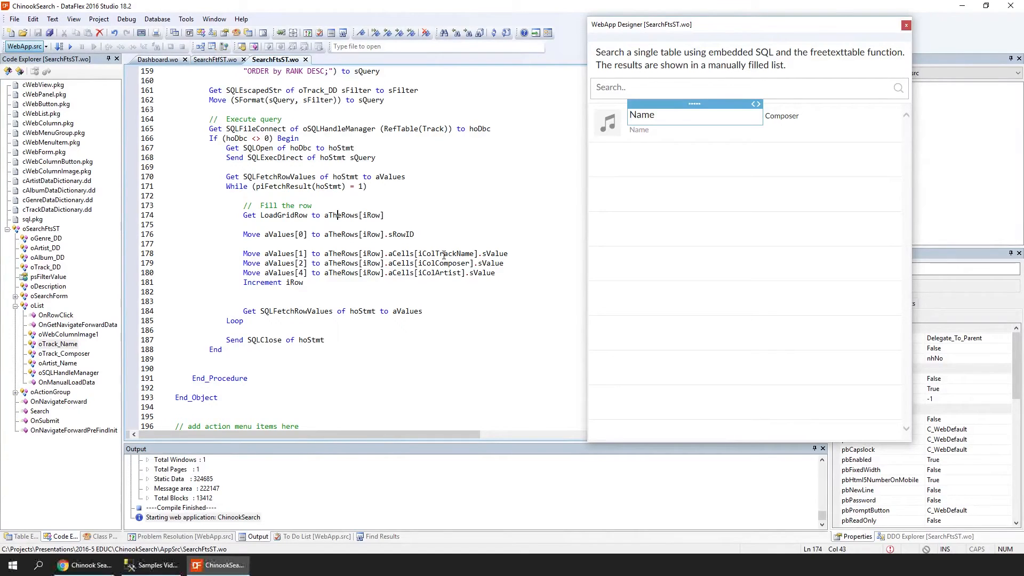
pyautogui.doubleClick(447, 254)
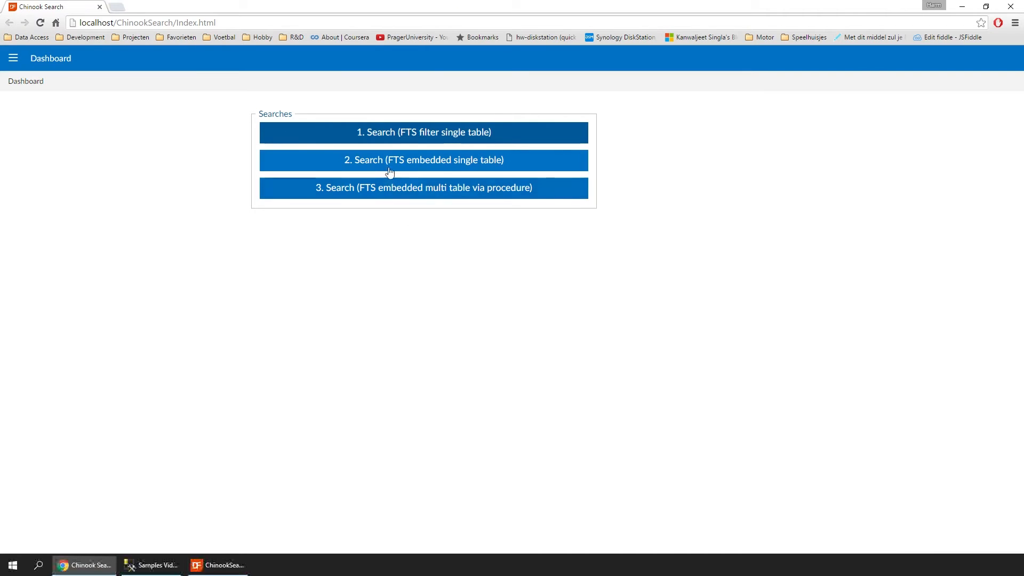
# Step: Open 'Search (FTS embedded single table)' and search 'body count anthem', reviewing six ranked tracks
pyautogui.click(423, 159)
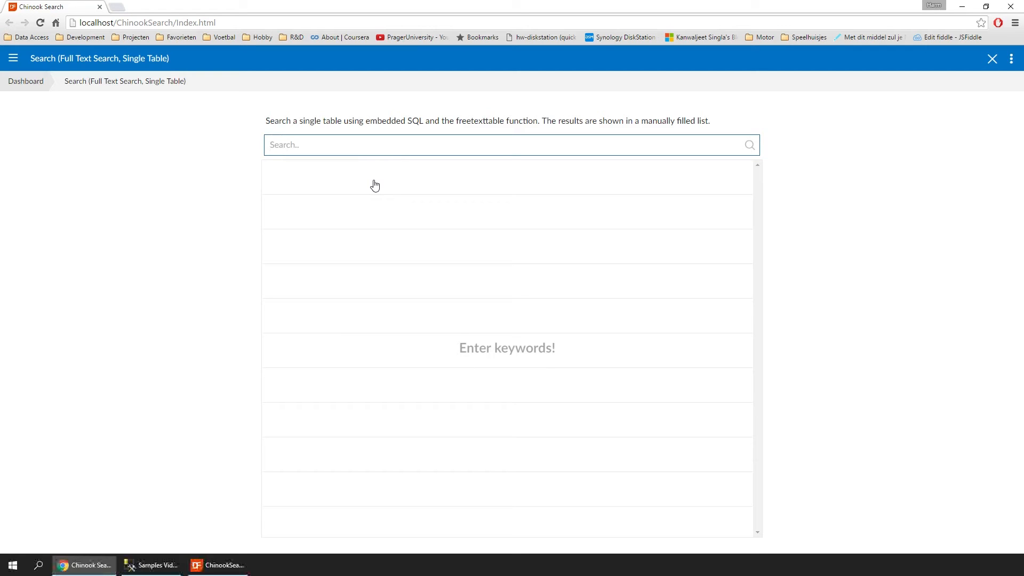
pyautogui.write('body count')
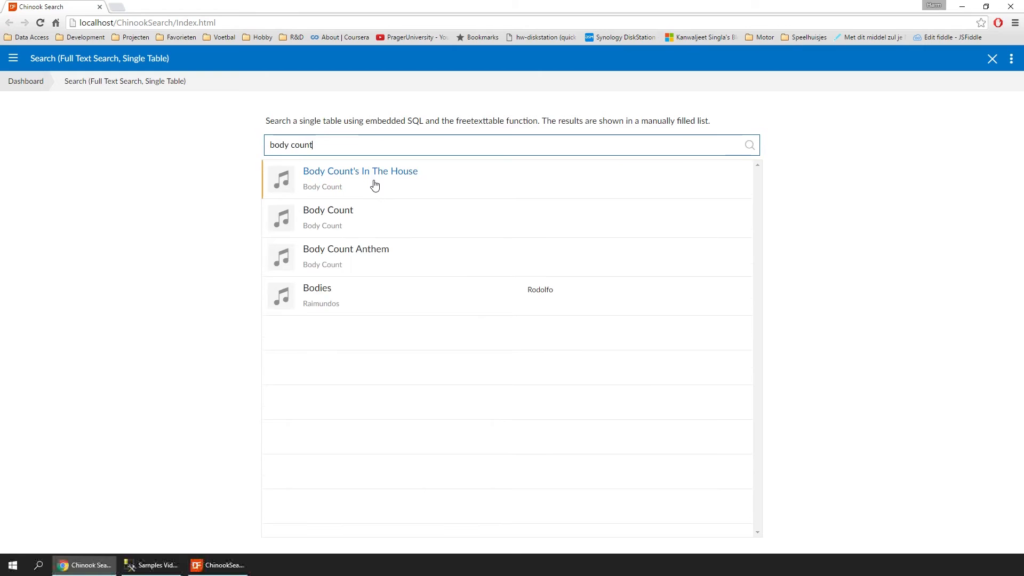
pyautogui.moveTo(375, 184)
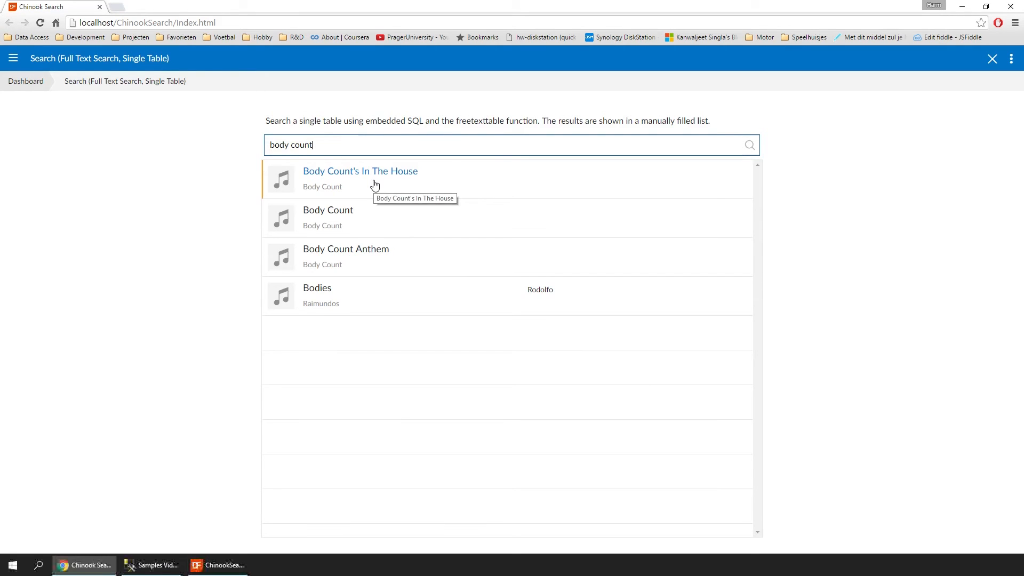
pyautogui.moveTo(336, 292)
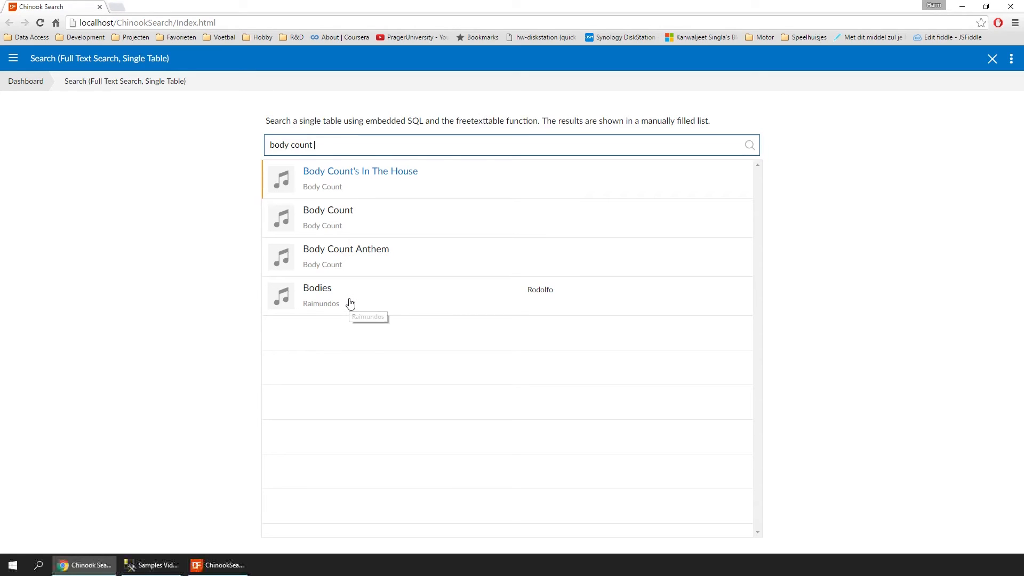
pyautogui.write('anthem')
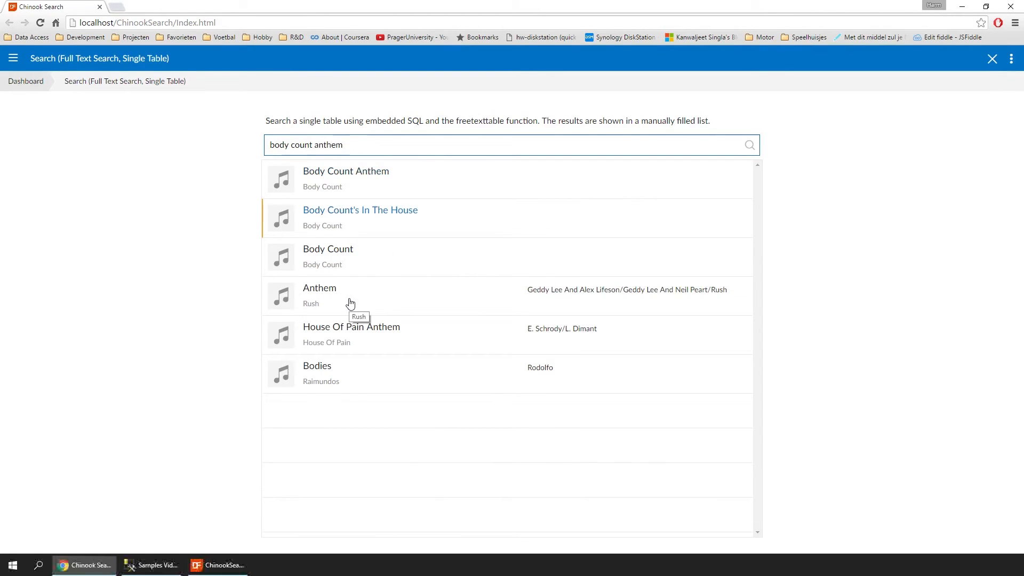
pyautogui.click(510, 144)
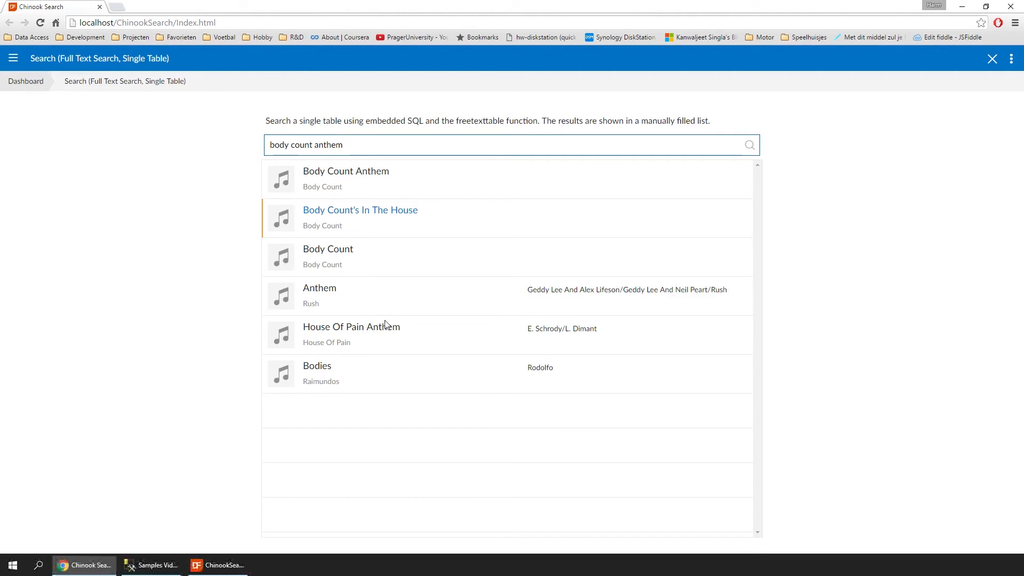
pyautogui.click(150, 565)
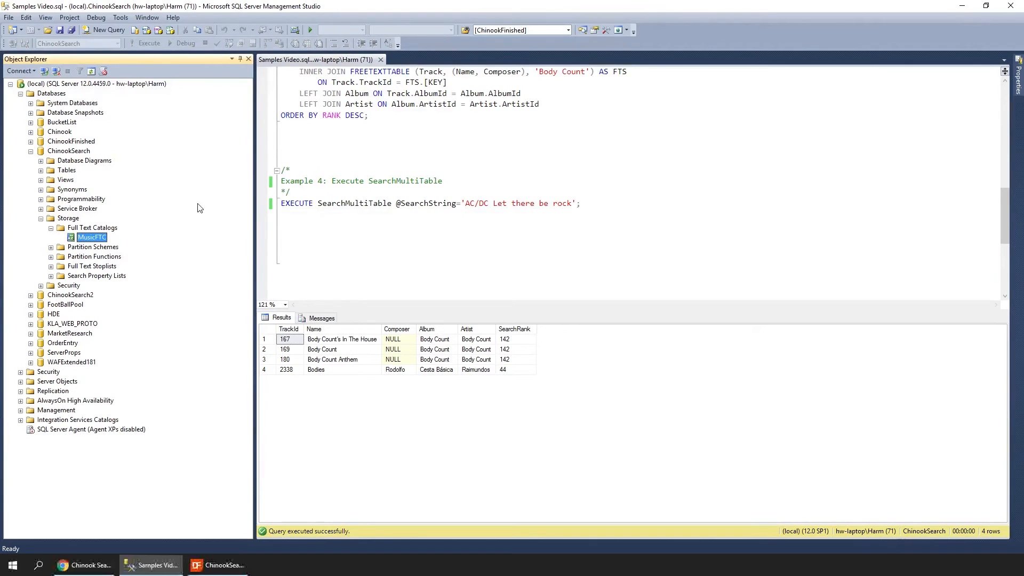
pyautogui.moveTo(38, 199)
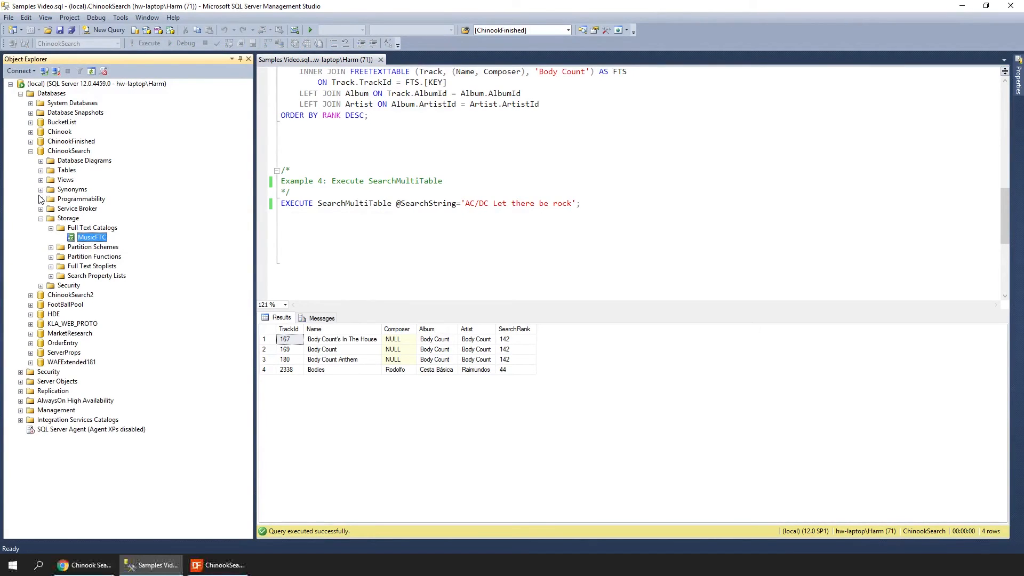
# Step: Expand Programmability > Stored Procedures and bring up actions for dbo.SearchMultiTable
pyautogui.click(40, 198)
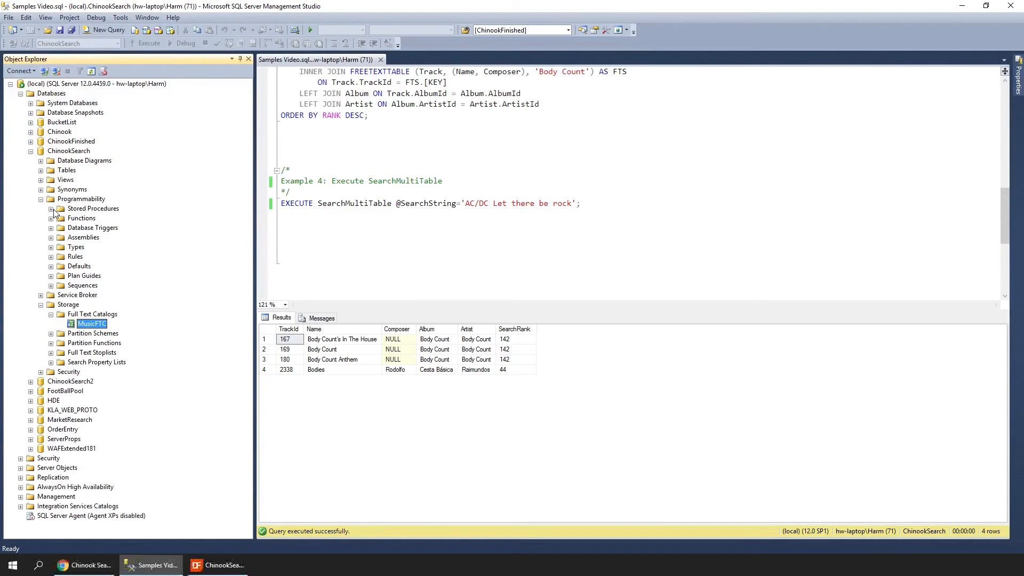
pyautogui.click(51, 208)
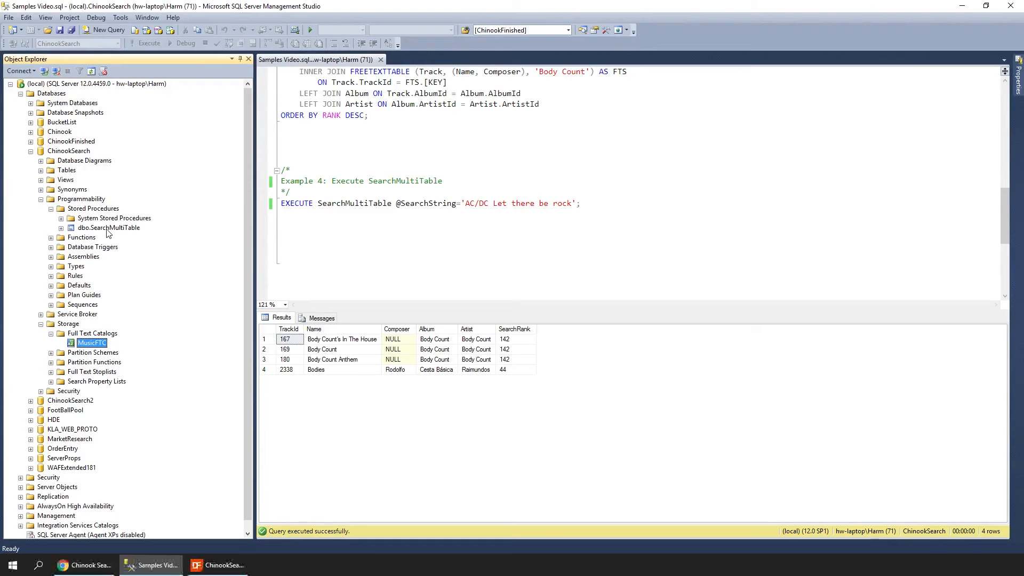
pyautogui.click(108, 227)
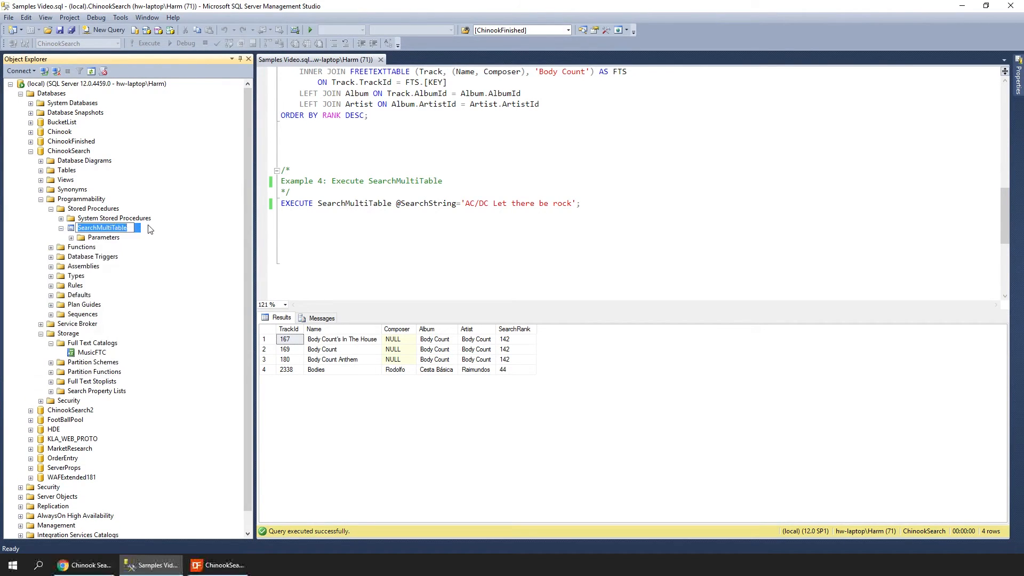
pyautogui.rightClick(101, 227)
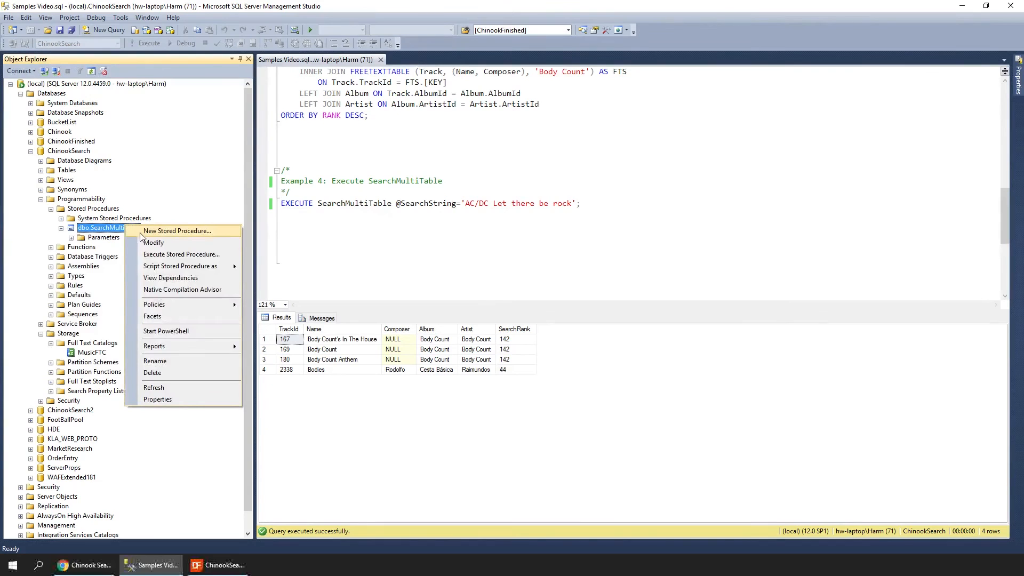
pyautogui.moveTo(154, 243)
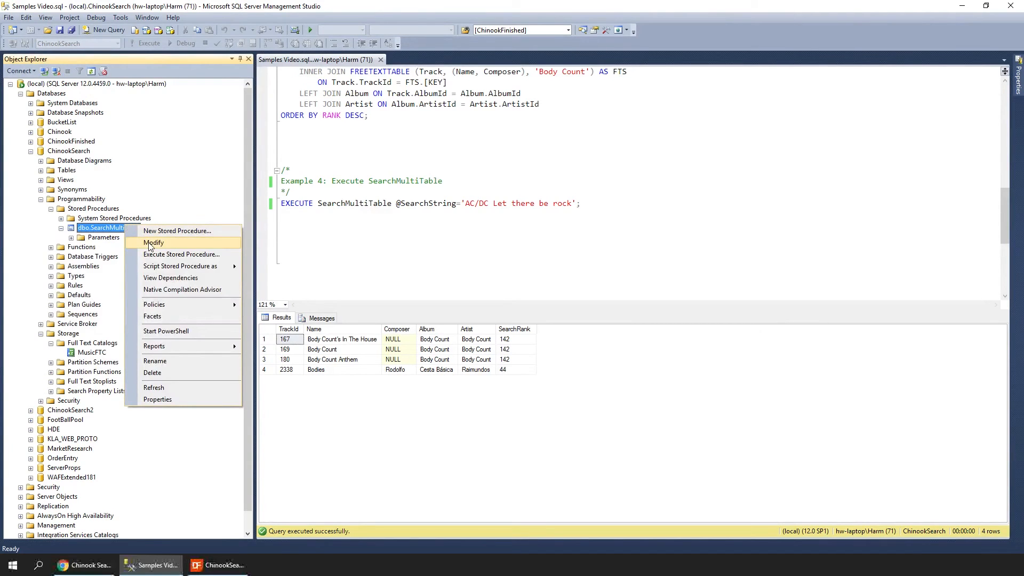
# Step: Modify SearchMultiTable to view its ALTER PROCEDURE script with UNION ALL FREETEXTTABLE queries
pyautogui.click(152, 243)
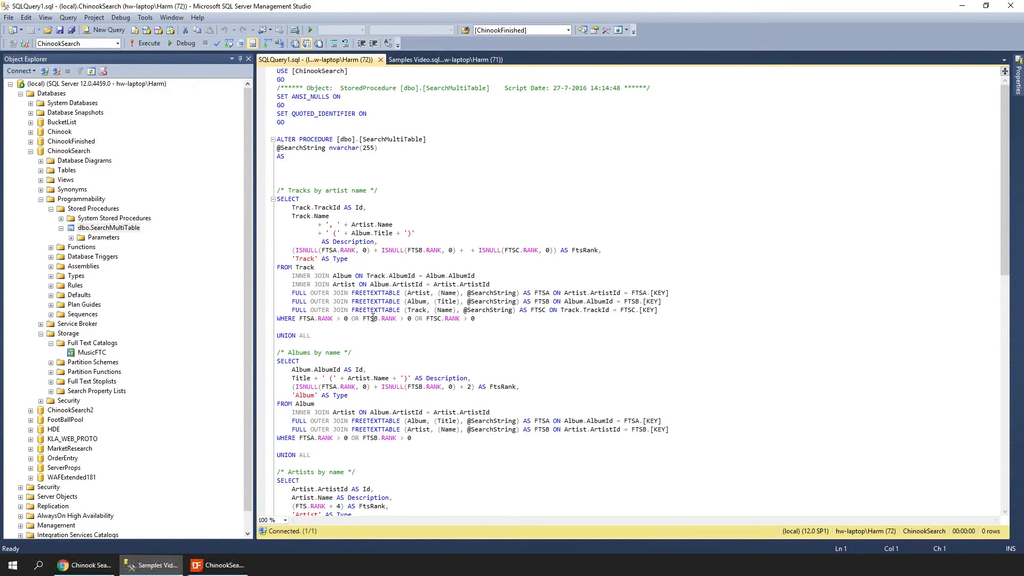
pyautogui.click(270, 520)
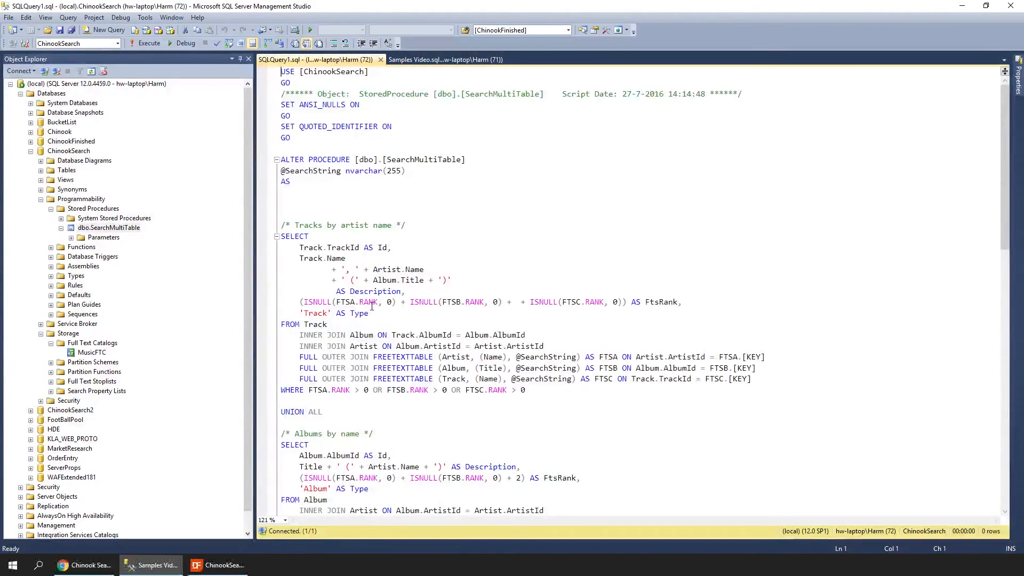
pyautogui.scroll(-3)
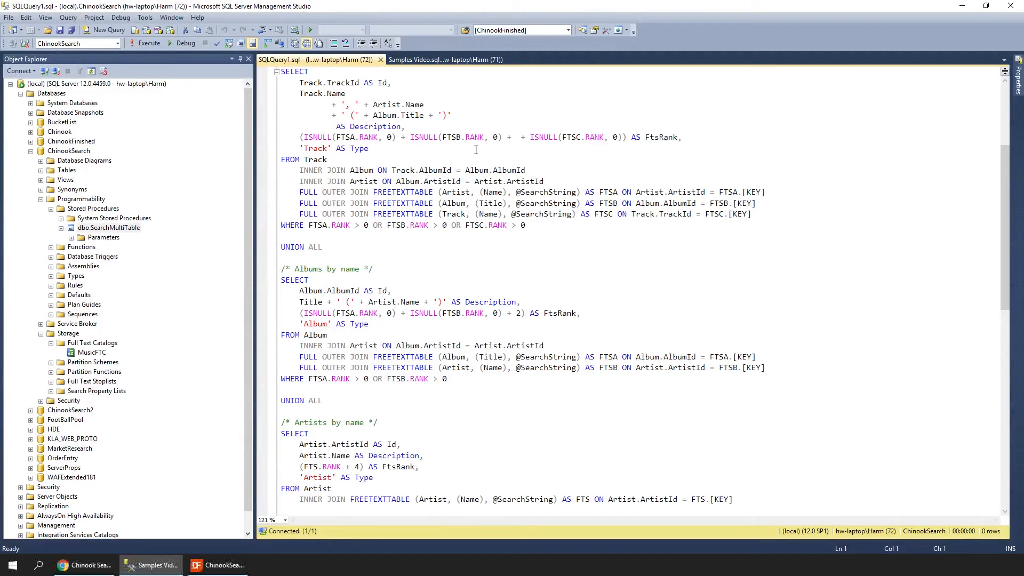
pyautogui.moveTo(380, 60)
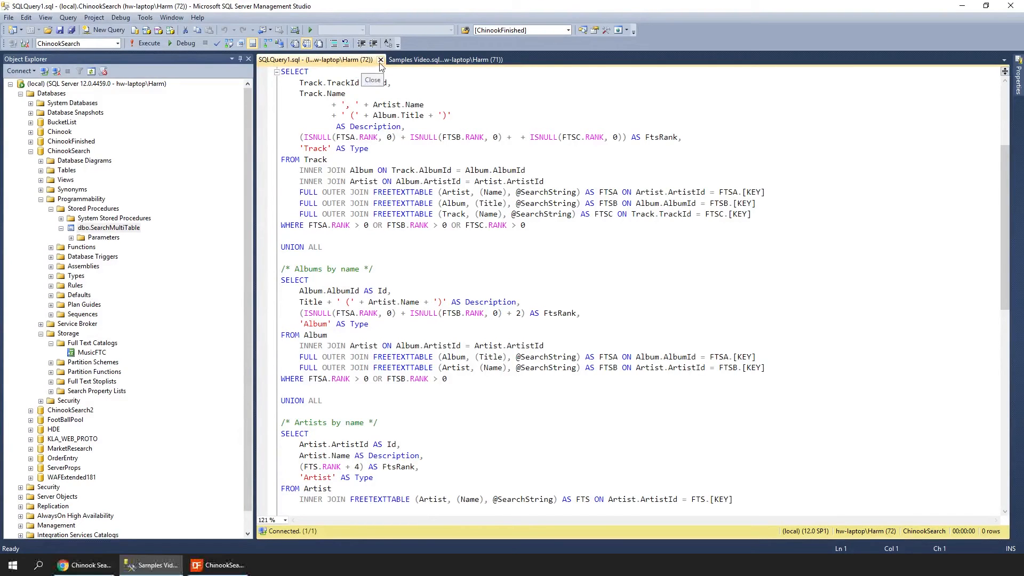
# Step: Return to the samples script and execute the SearchMultiTable statement for 'AC/DC Let there be rock'
pyautogui.click(381, 60)
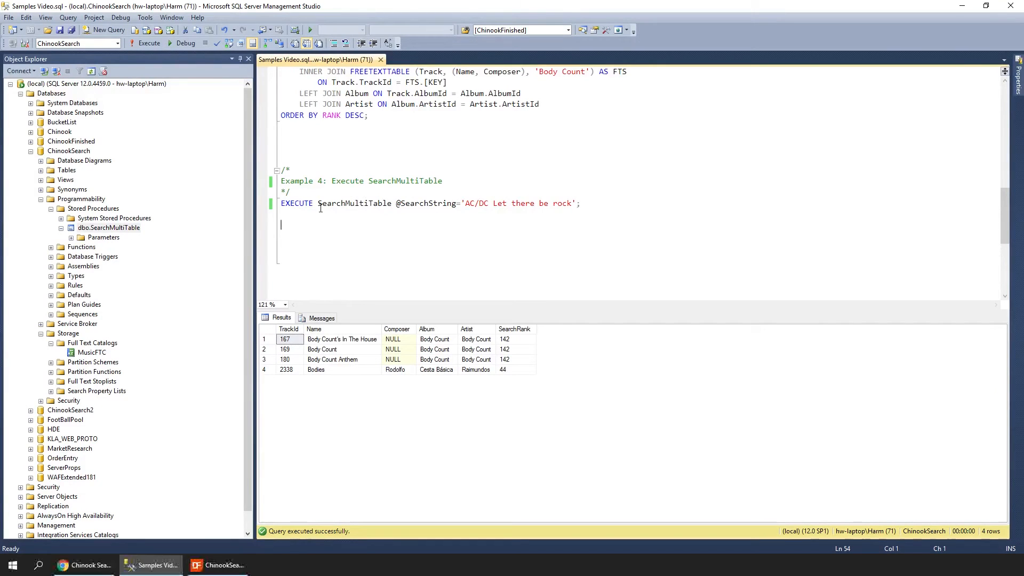
pyautogui.doubleClick(354, 203)
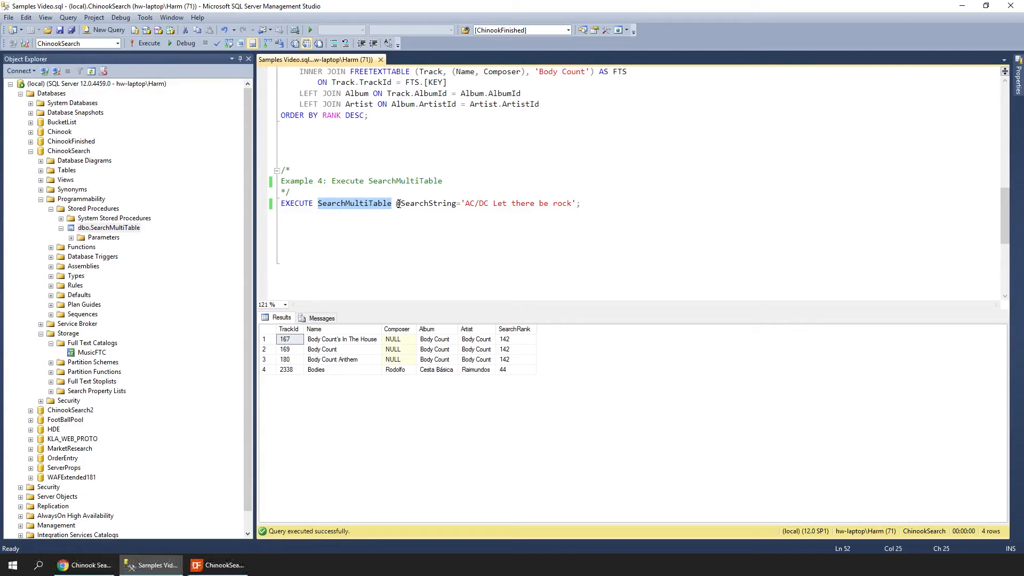
pyautogui.doubleClick(427, 203)
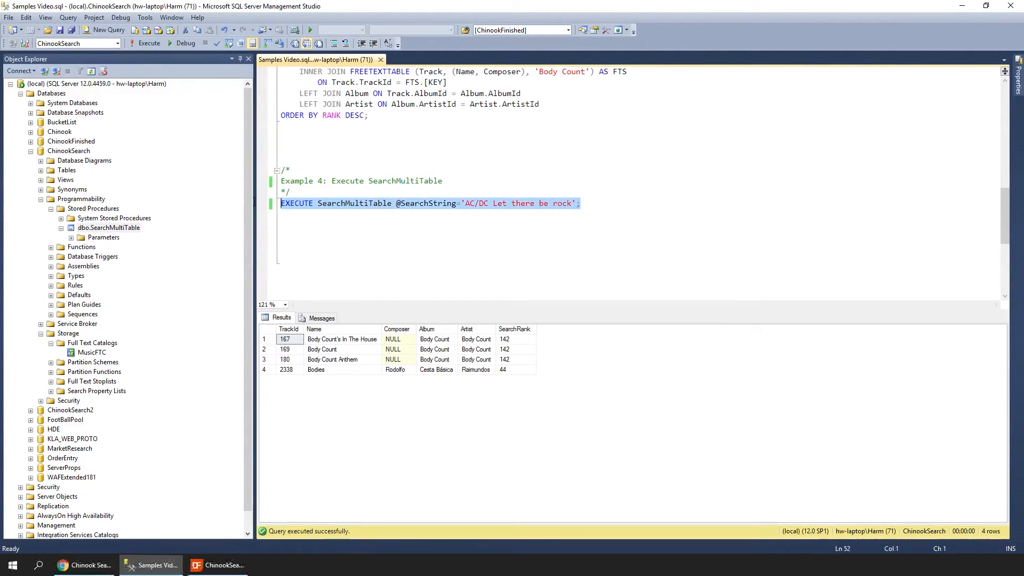
pyautogui.click(145, 43)
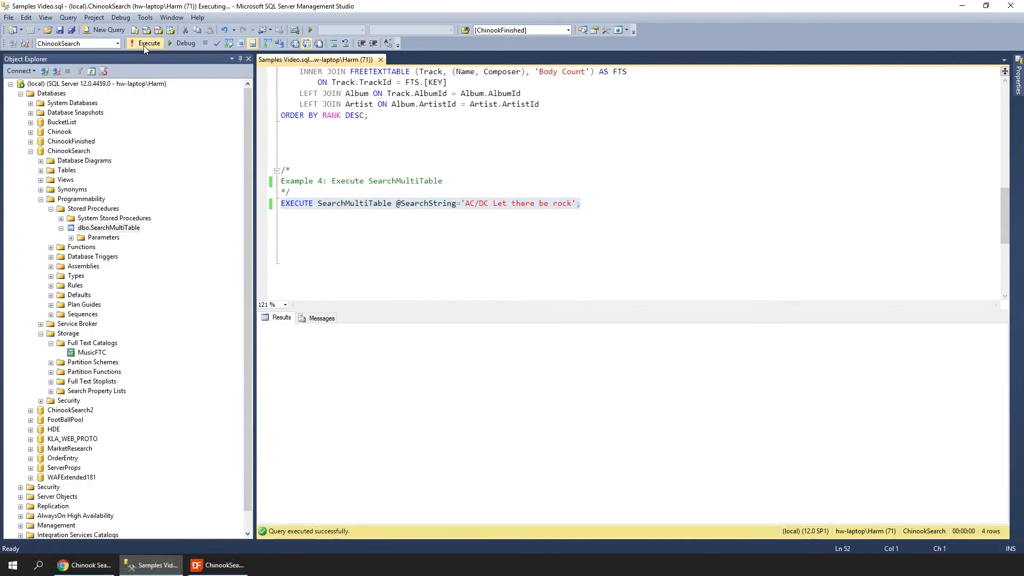
pyautogui.click(149, 43)
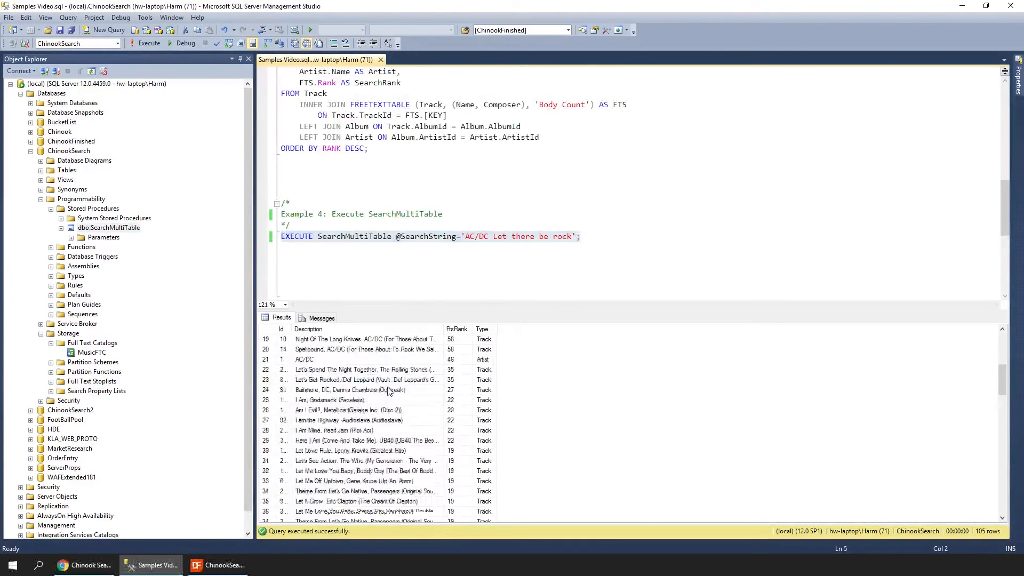
# Step: Review the 105 ranked Track and Album rows in the Results grid
pyautogui.scroll(-3)
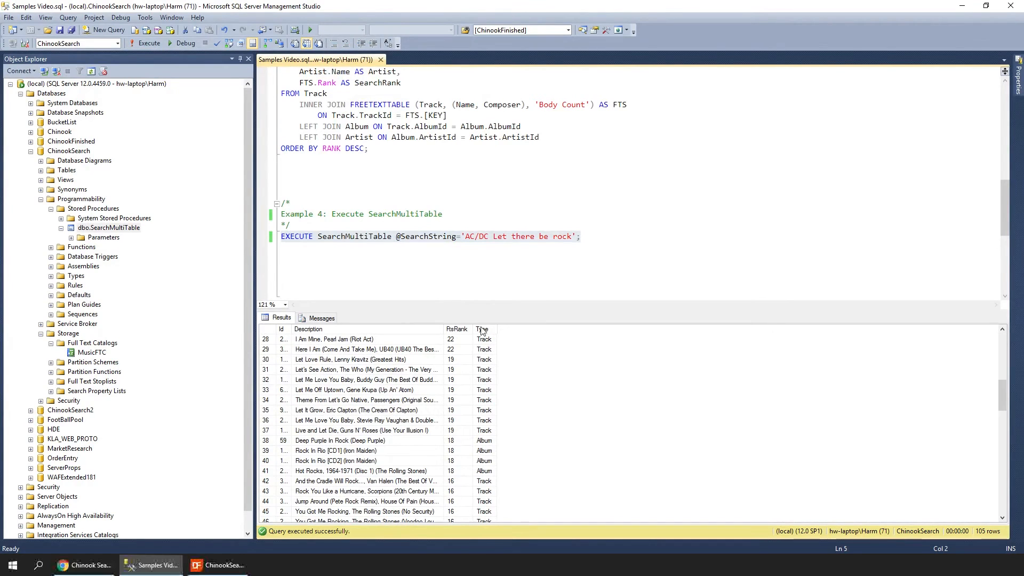
pyautogui.moveTo(486, 373)
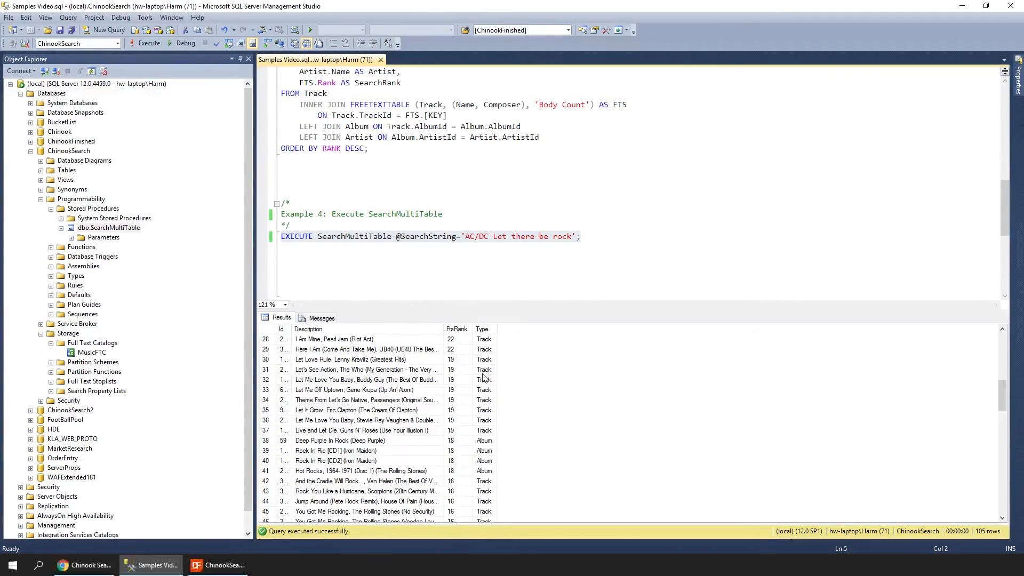
pyautogui.scroll(-3)
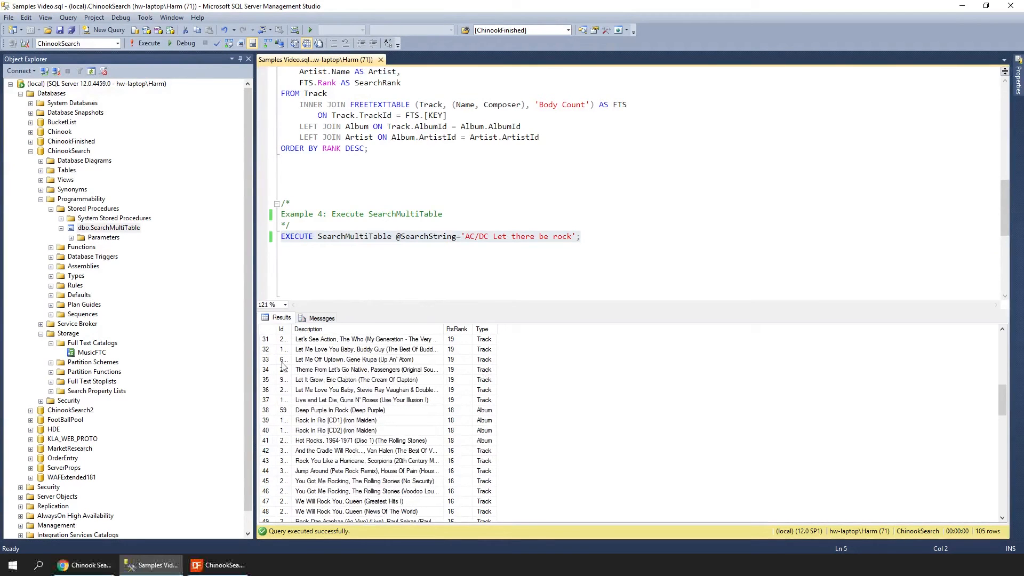
pyautogui.moveTo(286, 373)
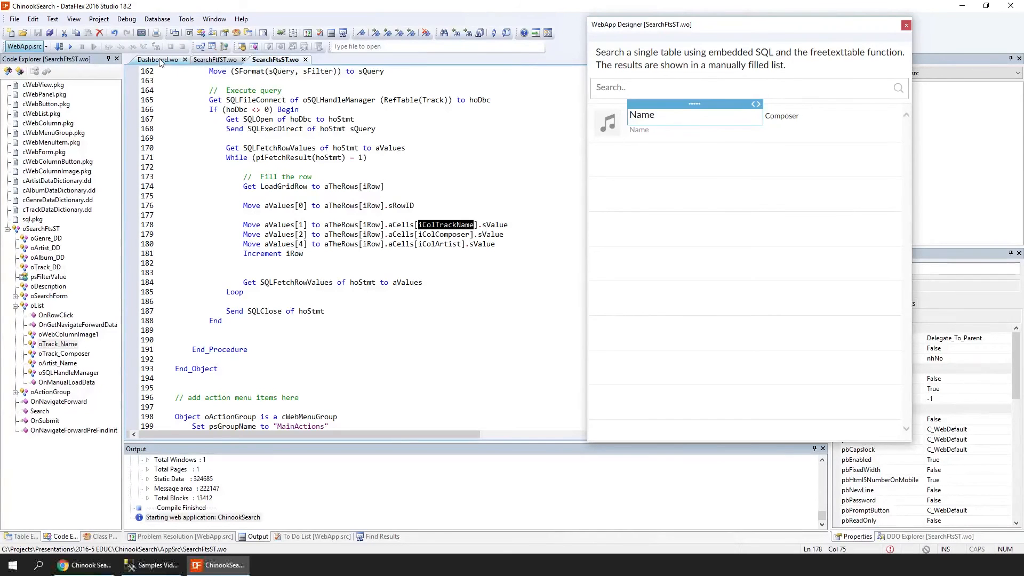
# Step: Go to oSearchFtsMT's definition from Dashboard.wo and select the results list's Source column
pyautogui.click(158, 60)
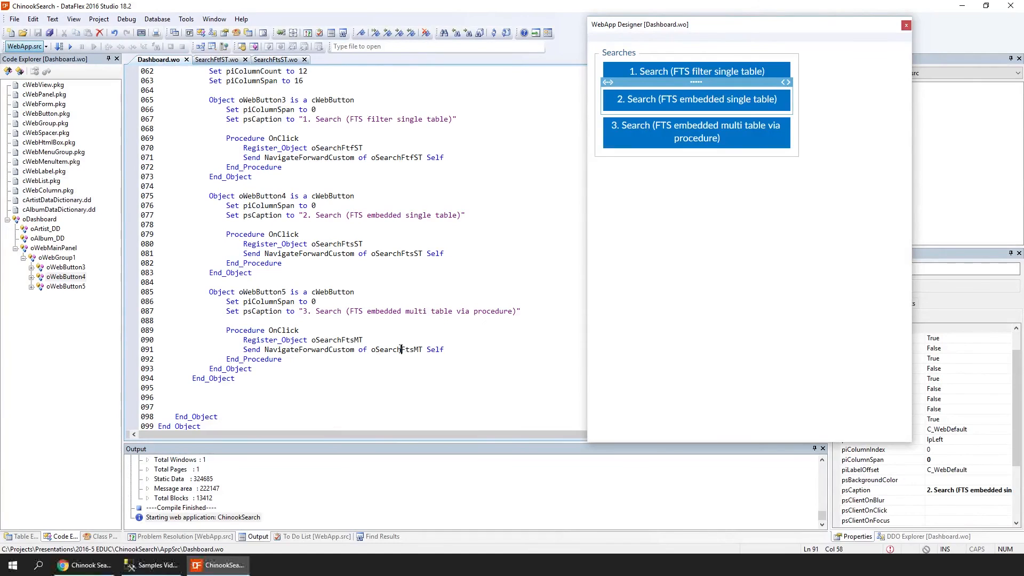
pyautogui.rightClick(400, 350)
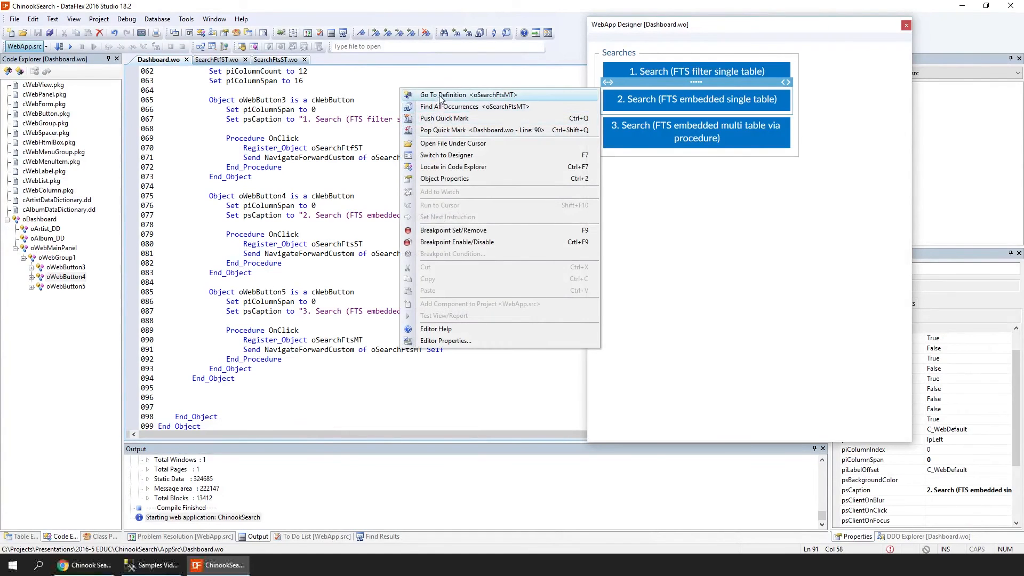
pyautogui.click(442, 95)
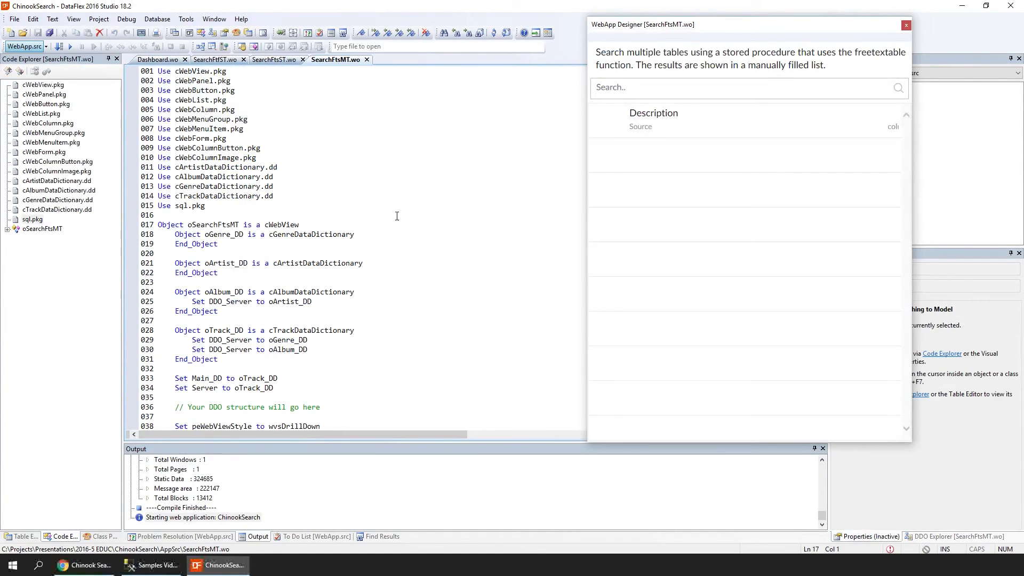
pyautogui.scroll(-3)
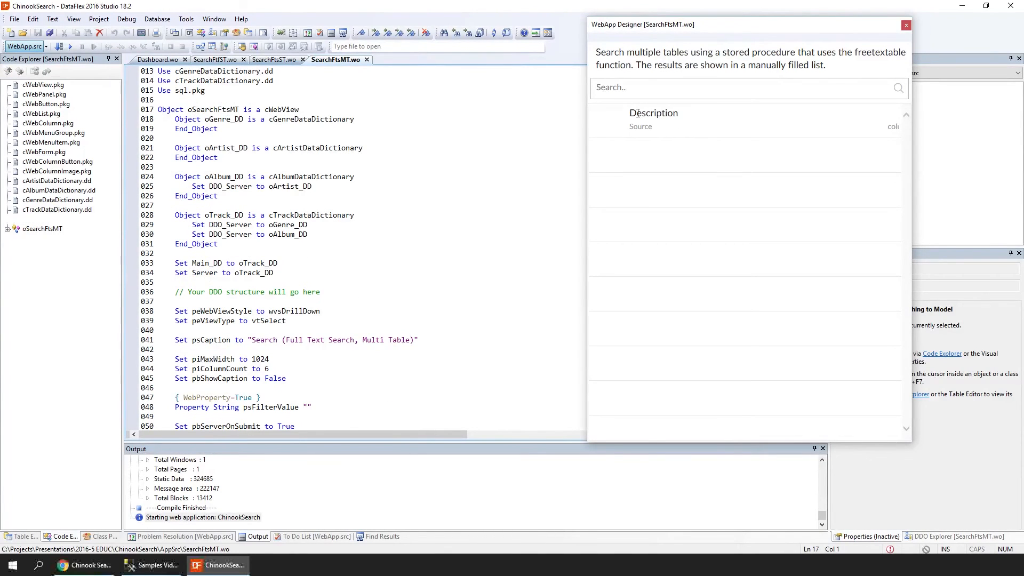
pyautogui.click(653, 113)
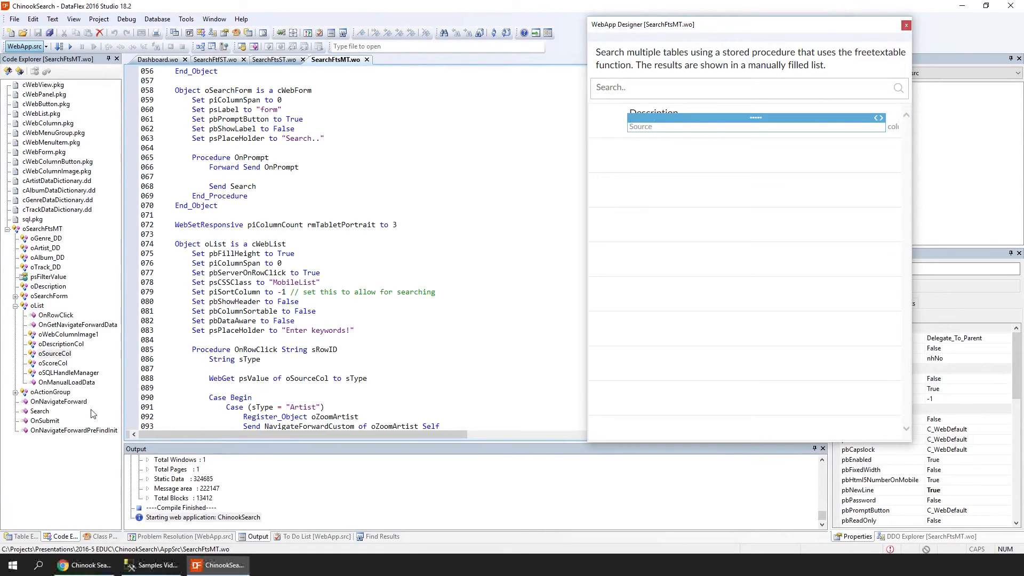
# Step: Review OnManualLoadData's SearchMultiTable call and row-filling code, shifting the designer preview right
pyautogui.click(66, 382)
pyautogui.write('Send SQLSetArgument of hoStmt 1 sFilter')
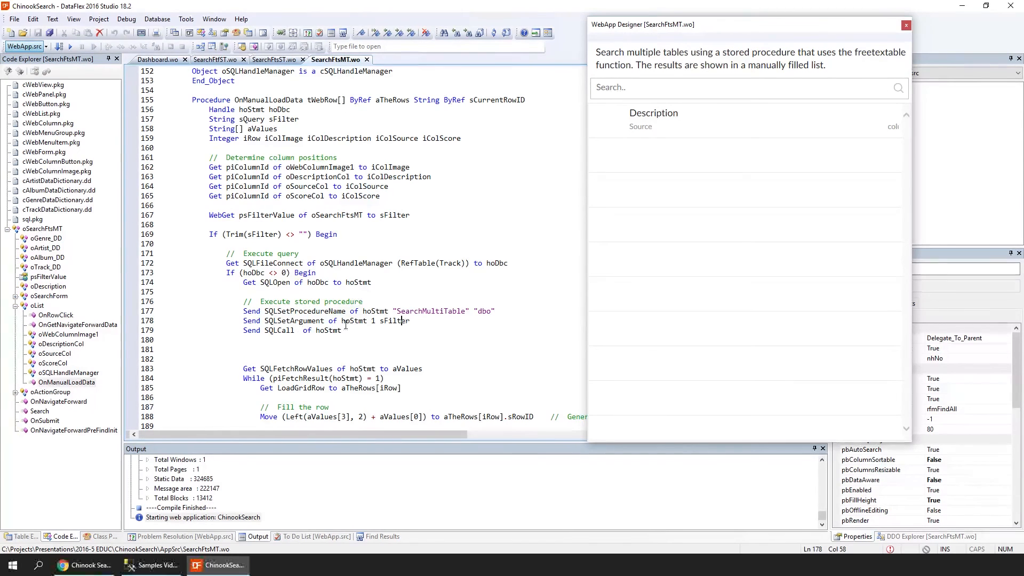
pyautogui.scroll(-3)
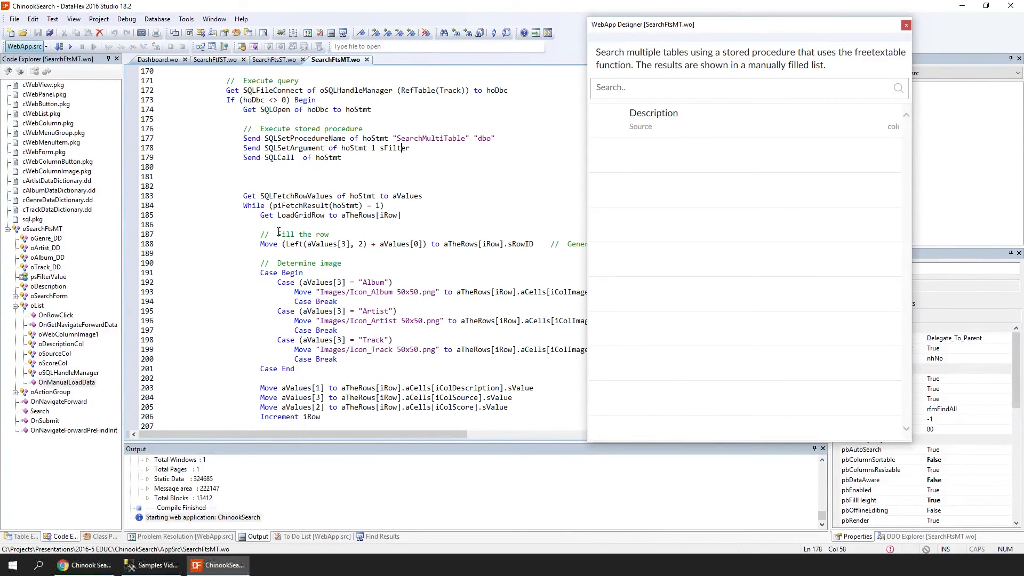
pyautogui.scroll(-3)
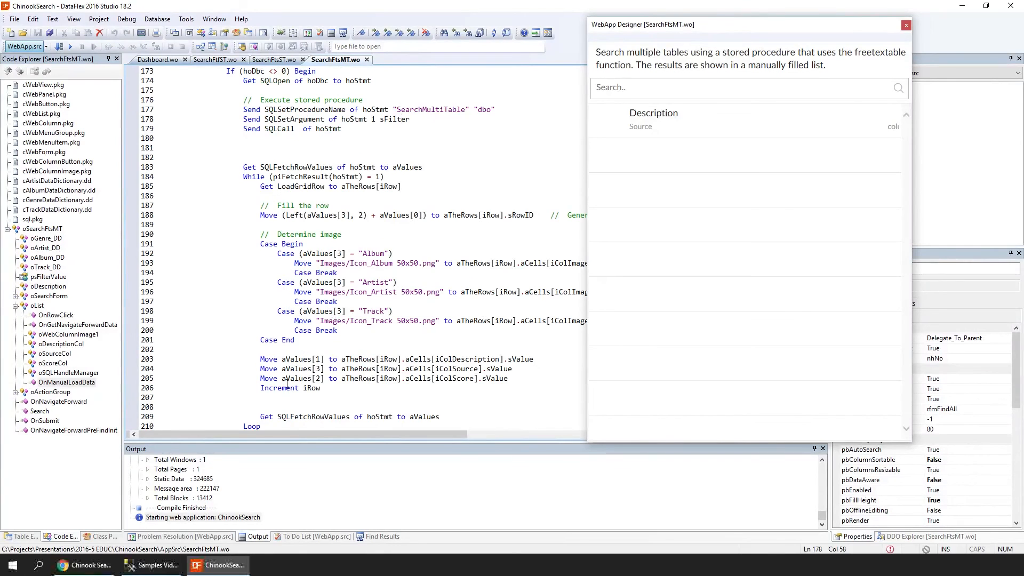
pyautogui.moveTo(332, 416)
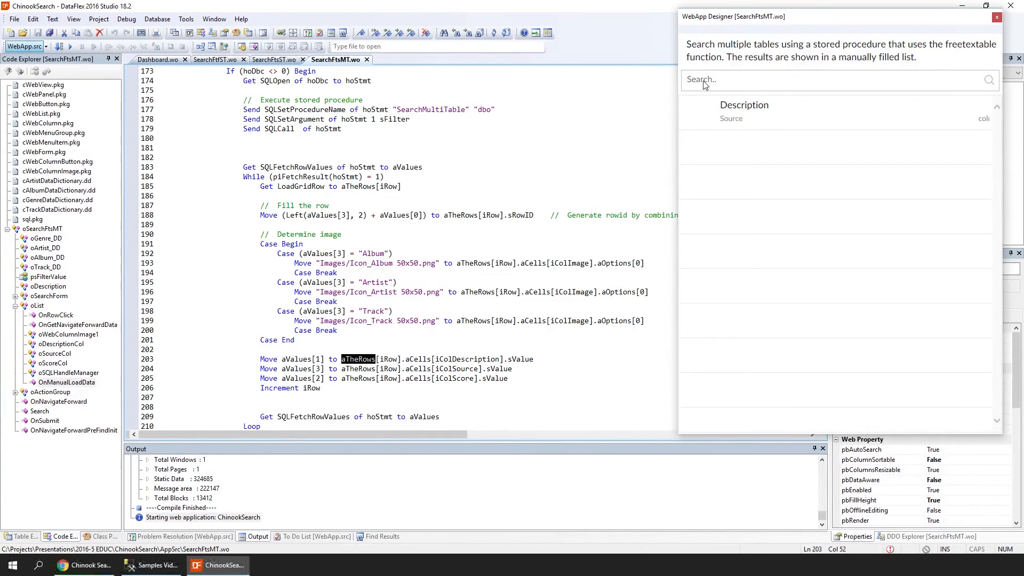
pyautogui.moveTo(732, 16); pyautogui.dragTo(607, 14)
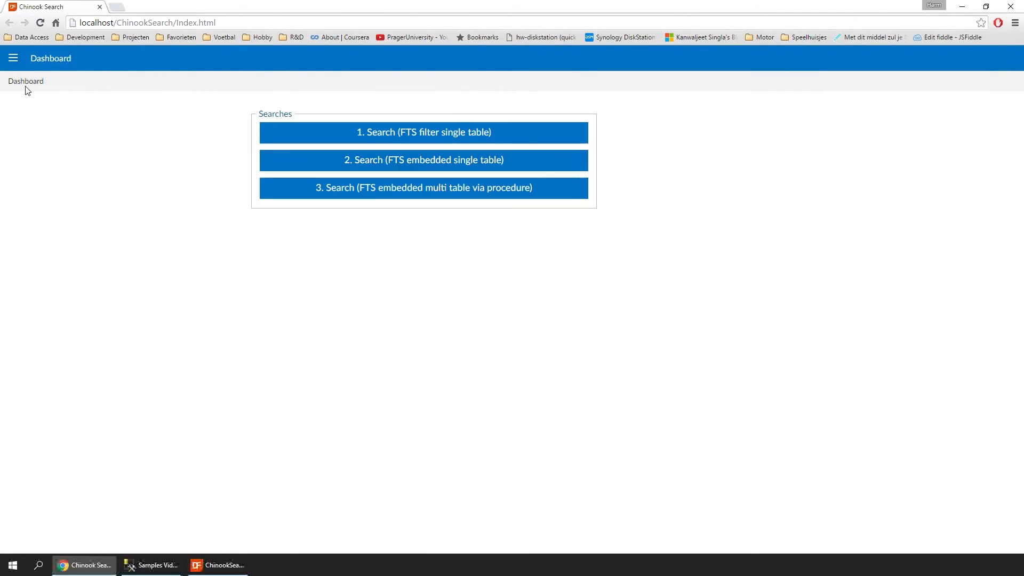
# Step: Search 'queen greatest hits' in the multi-table view, listing ranked tracks and albums topped by Killer Queen
pyautogui.click(424, 188)
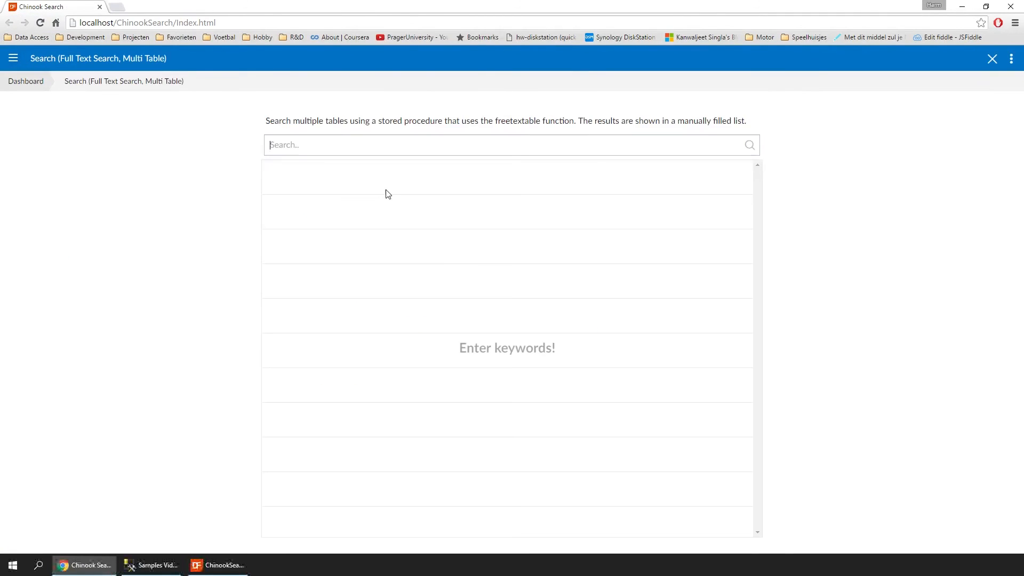
pyautogui.click(512, 144)
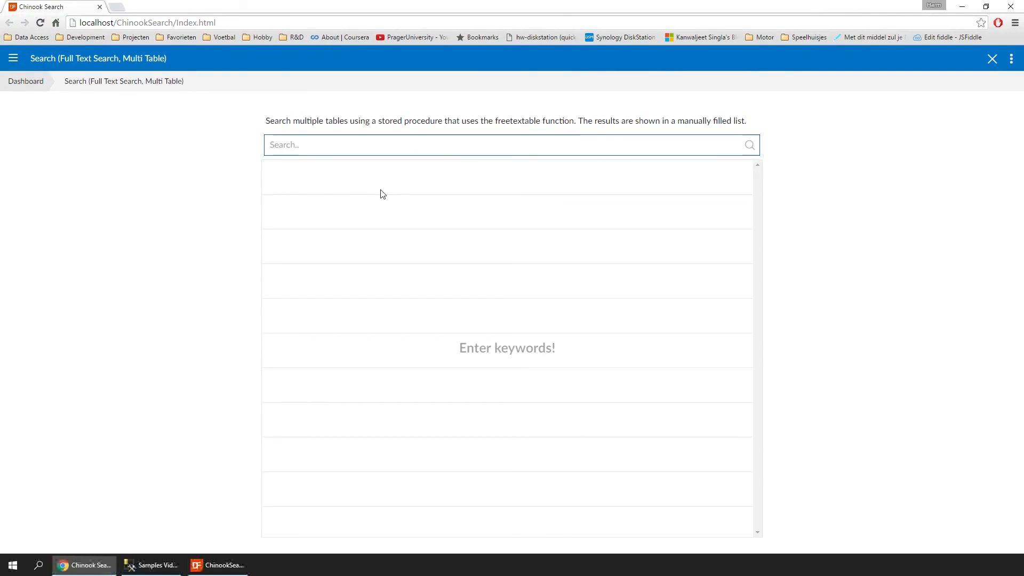
pyautogui.write('queen')
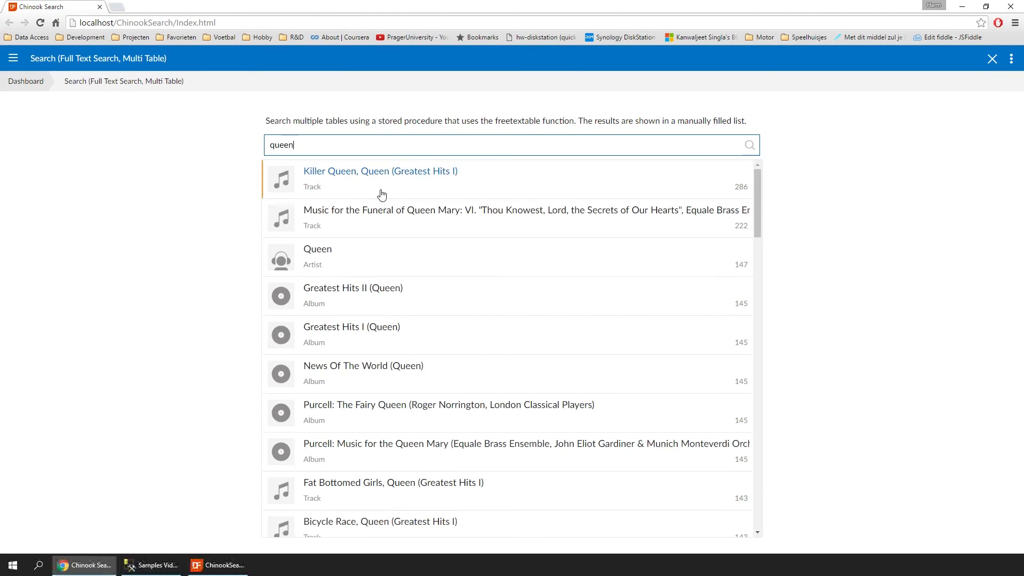
pyautogui.moveTo(333, 254)
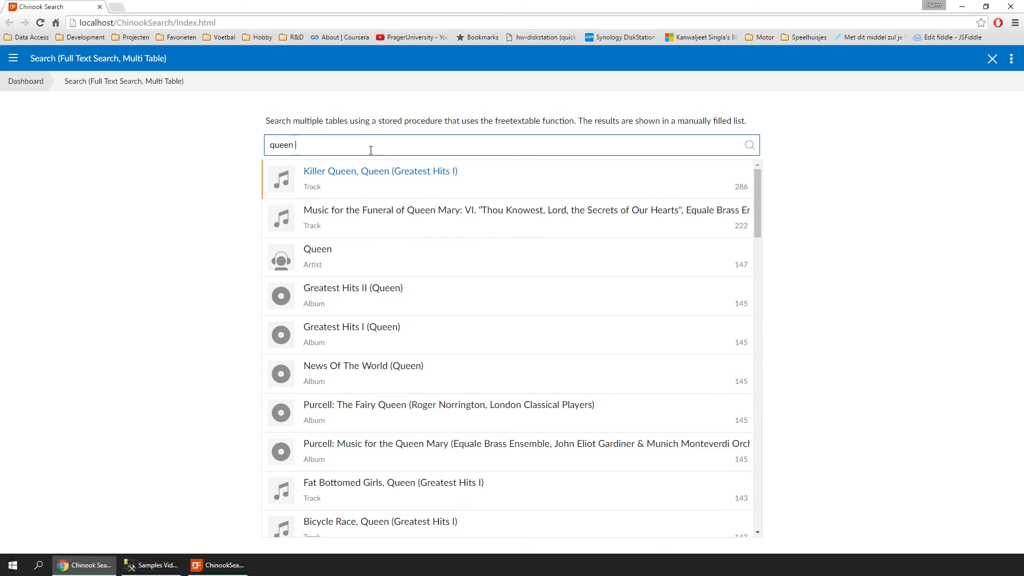
pyautogui.write('greatest')
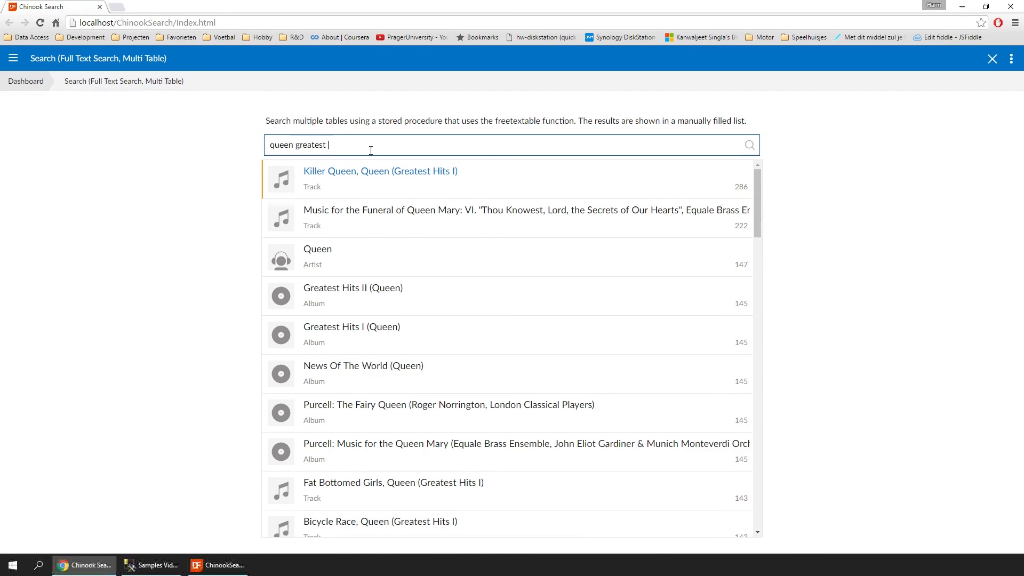
pyautogui.write('hits')
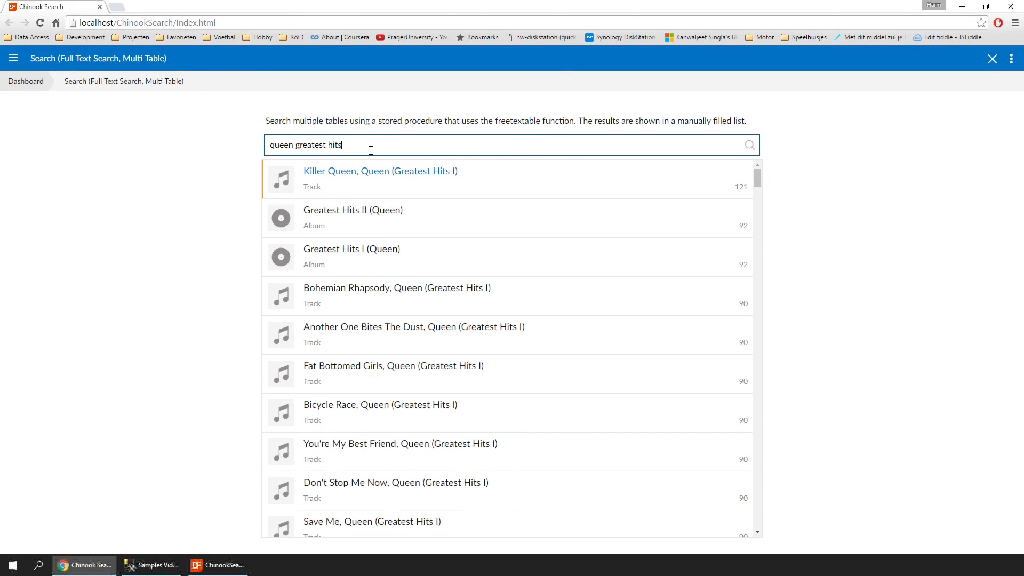
pyautogui.moveTo(401, 306)
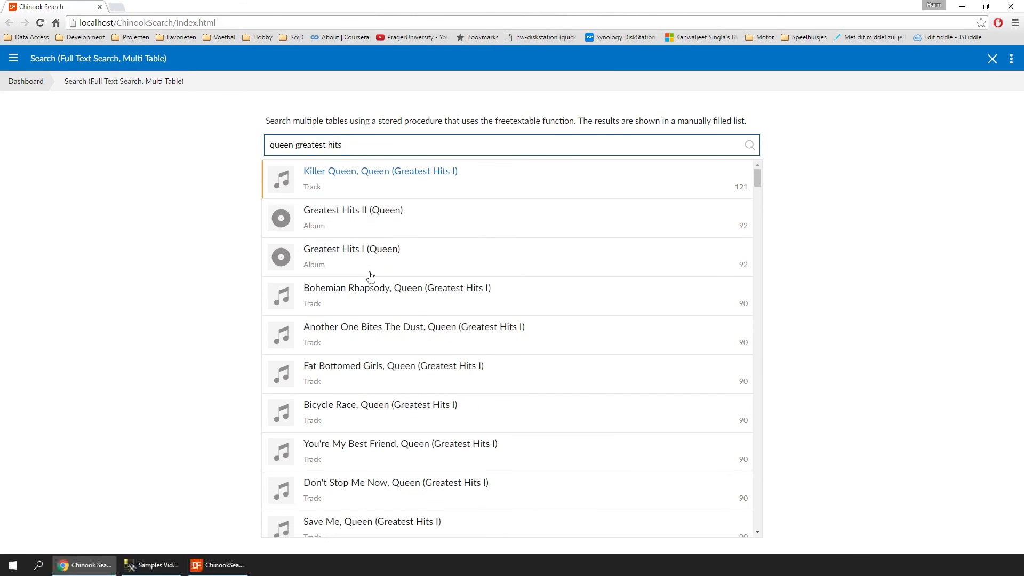
pyautogui.moveTo(351, 292)
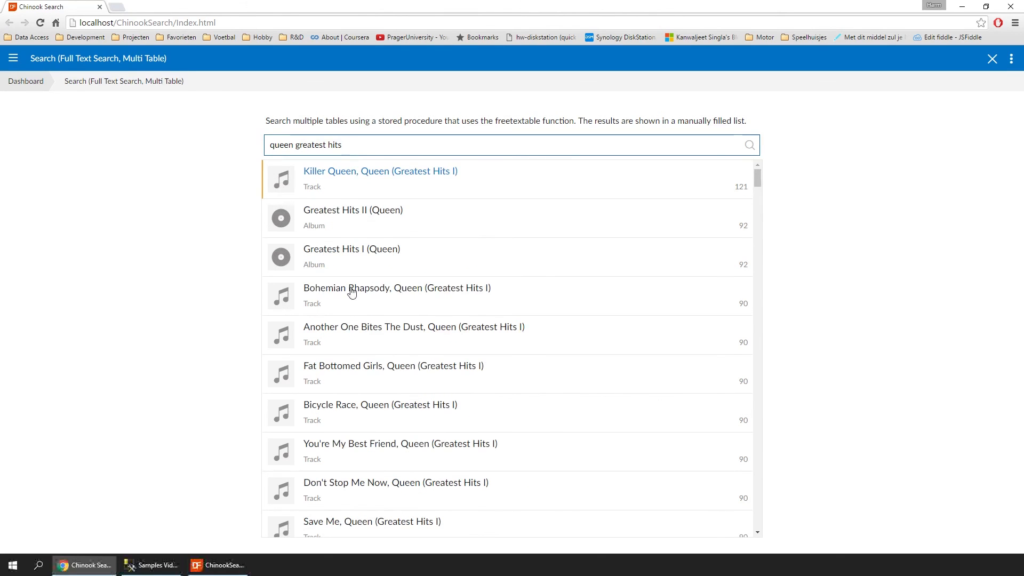
pyautogui.moveTo(354, 345)
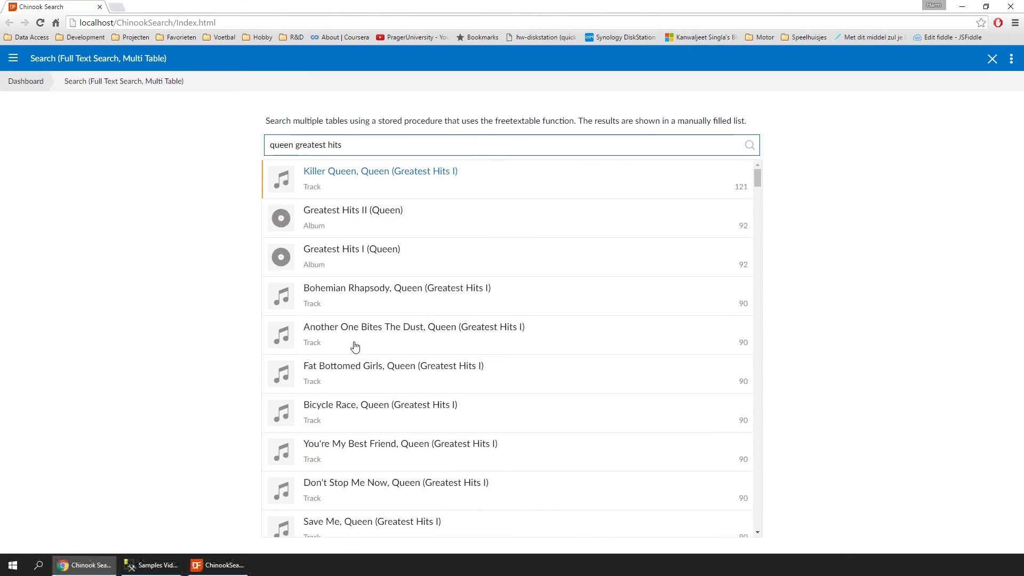
pyautogui.moveTo(355, 338)
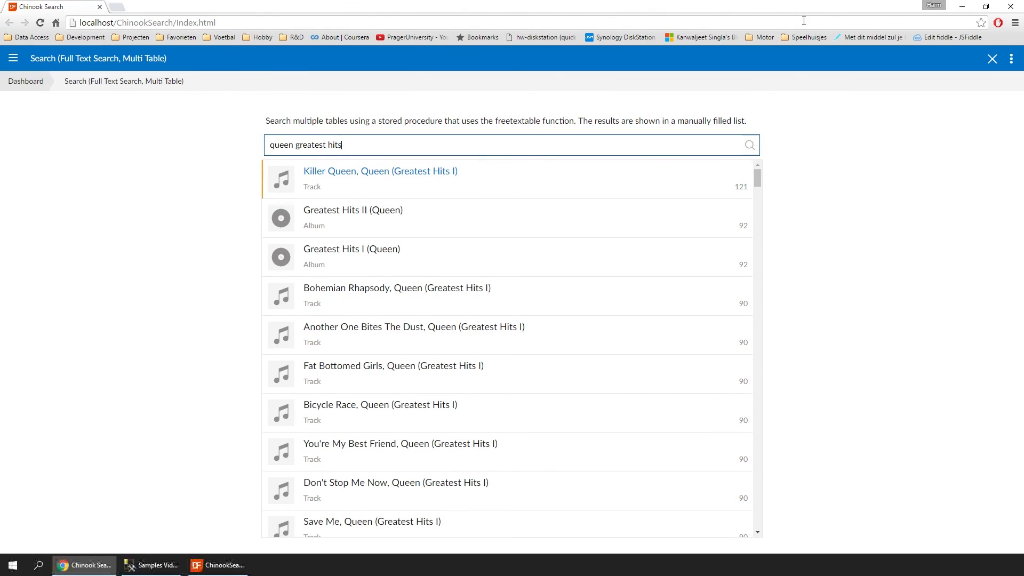
pyautogui.moveTo(462, 190)
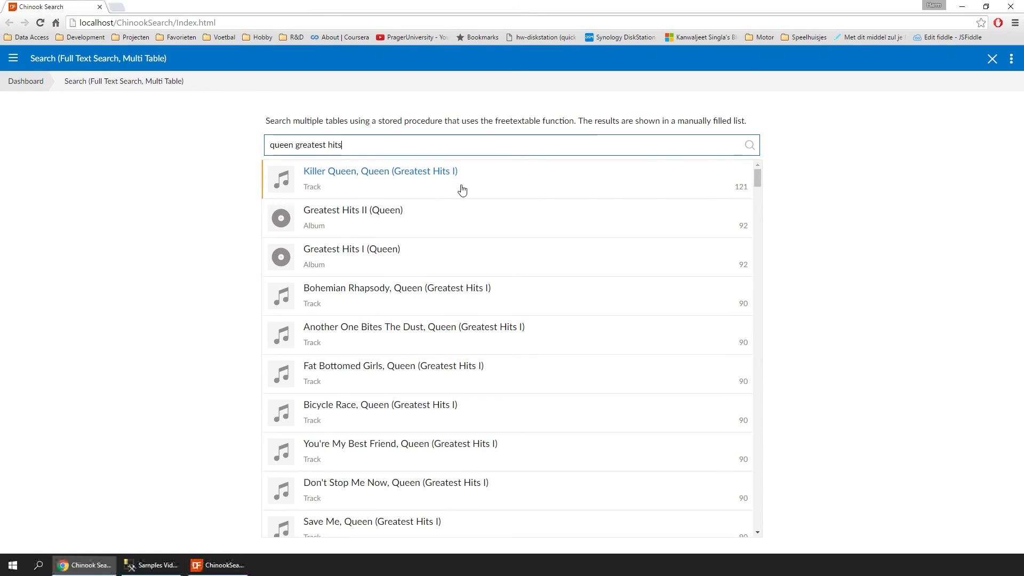